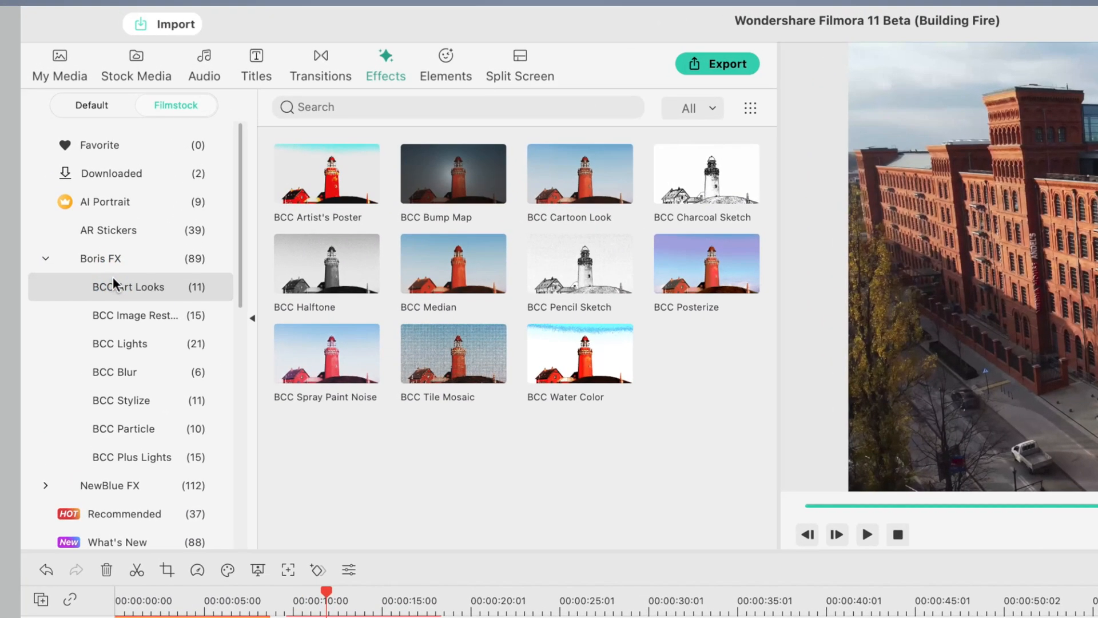
# Browse the Boris FX BCC Lights and BCC Blur effect collections
pyautogui.click(120, 343)
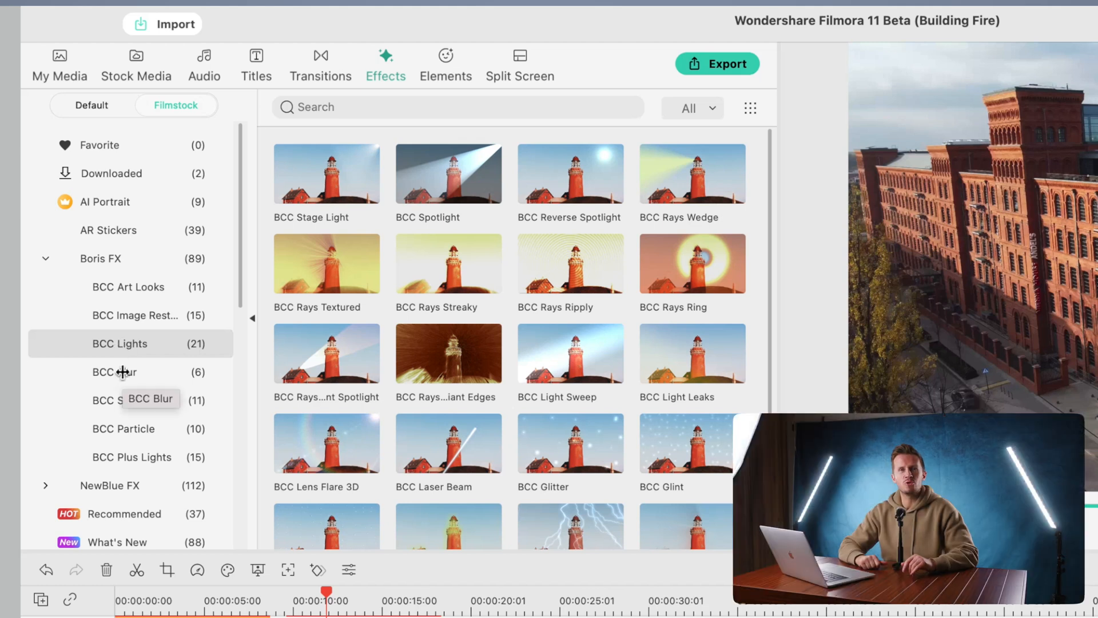
pyautogui.click(132, 456)
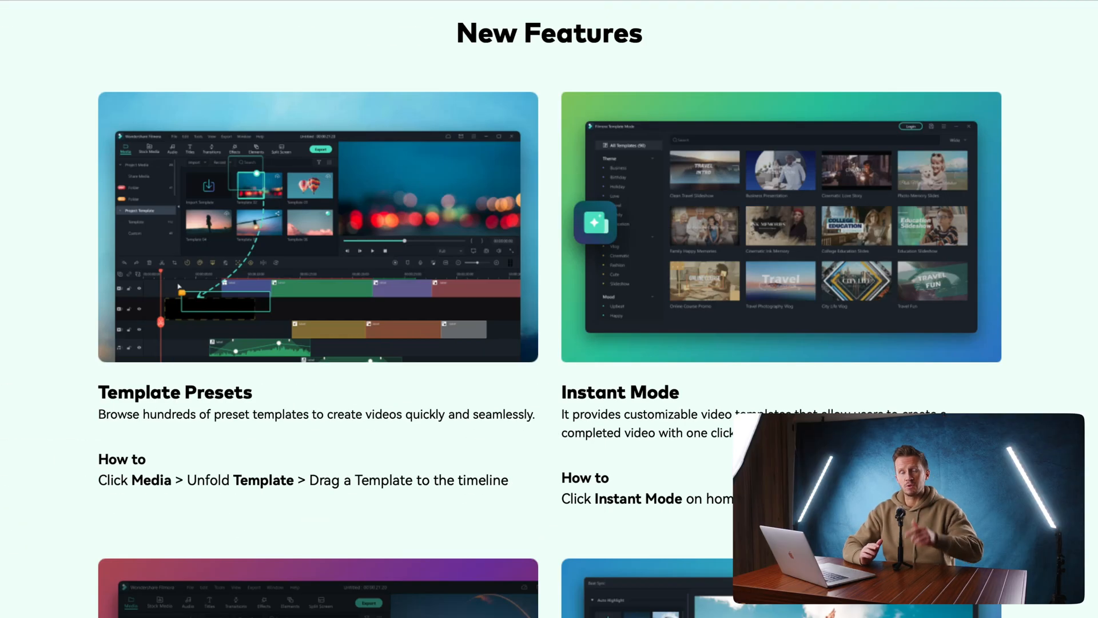
# Scroll the New Features page past Speed Ramping, Masks and Auto Synchronization
pyautogui.scroll(-3)
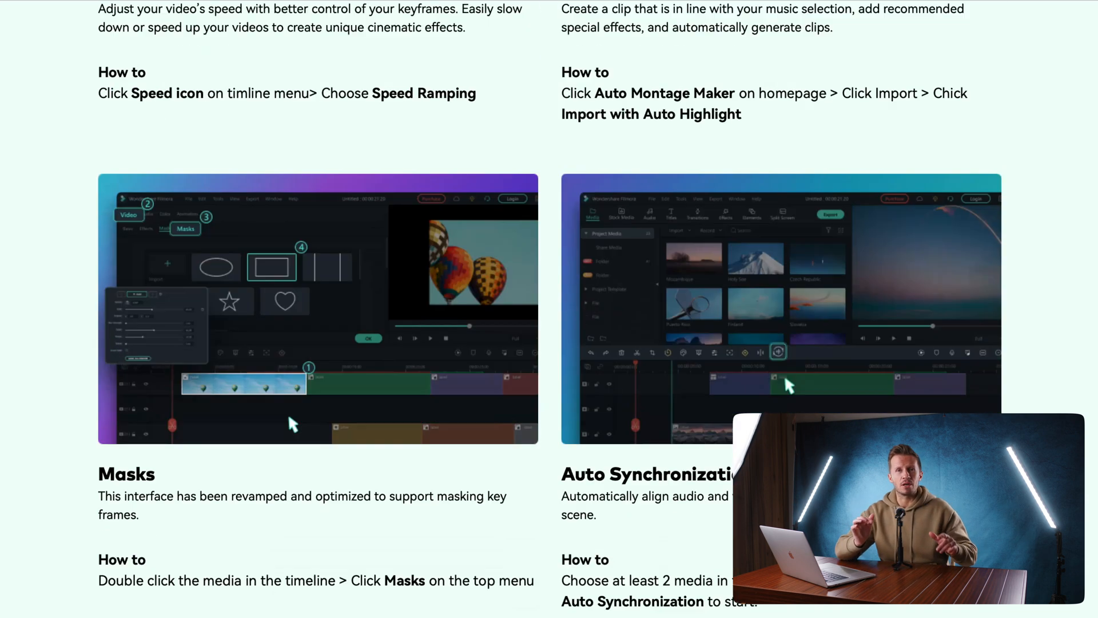
pyautogui.scroll(-3)
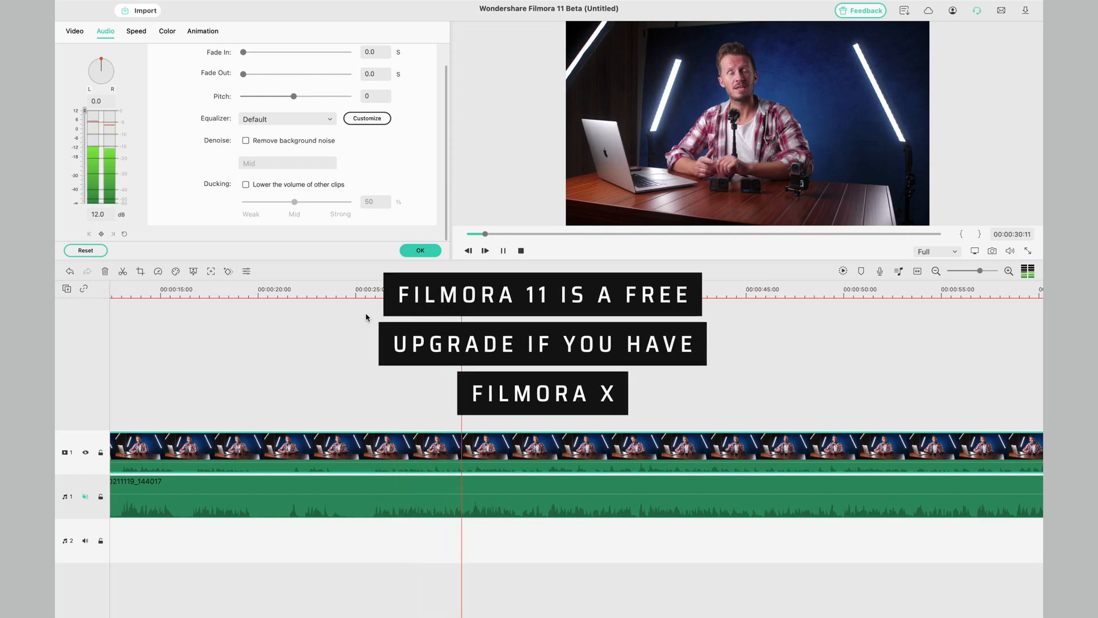
# Show the clip's audio settings with fade, pitch, equalizer, denoise and ducking
pyautogui.click(420, 250)
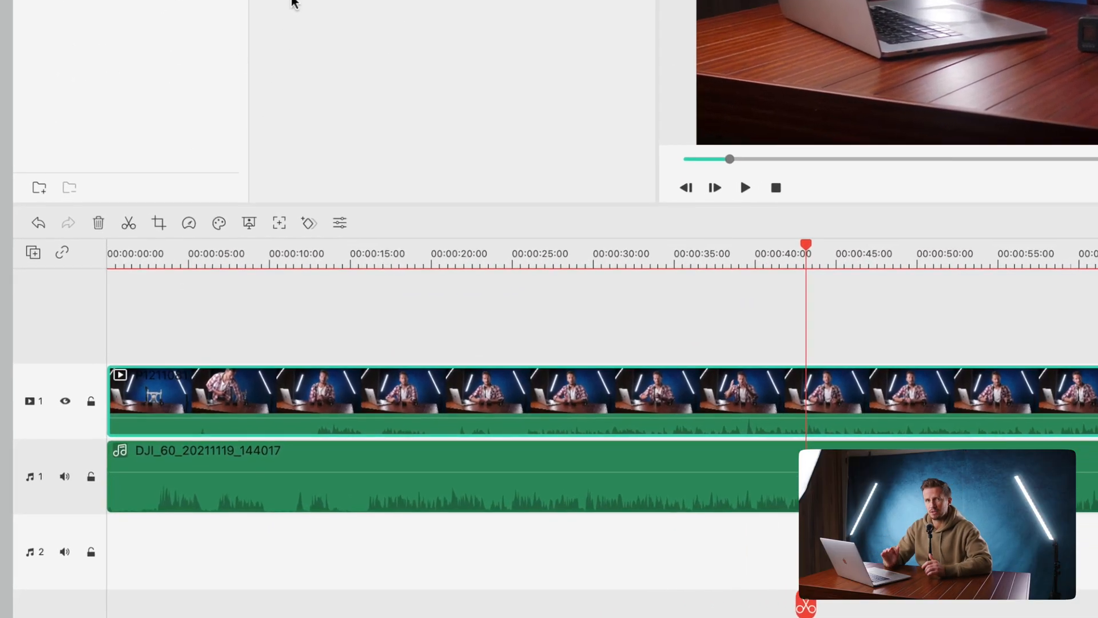
# Align the video clip with the DJI external audio clip using Auto Synchronization
pyautogui.click(341, 454)
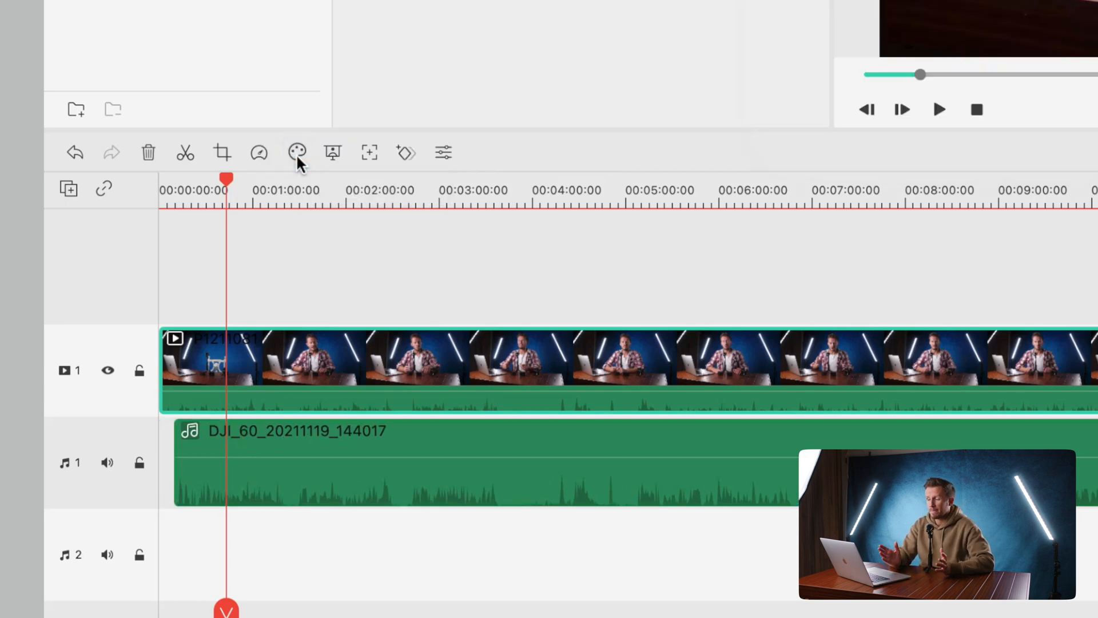
pyautogui.moveTo(296, 152)
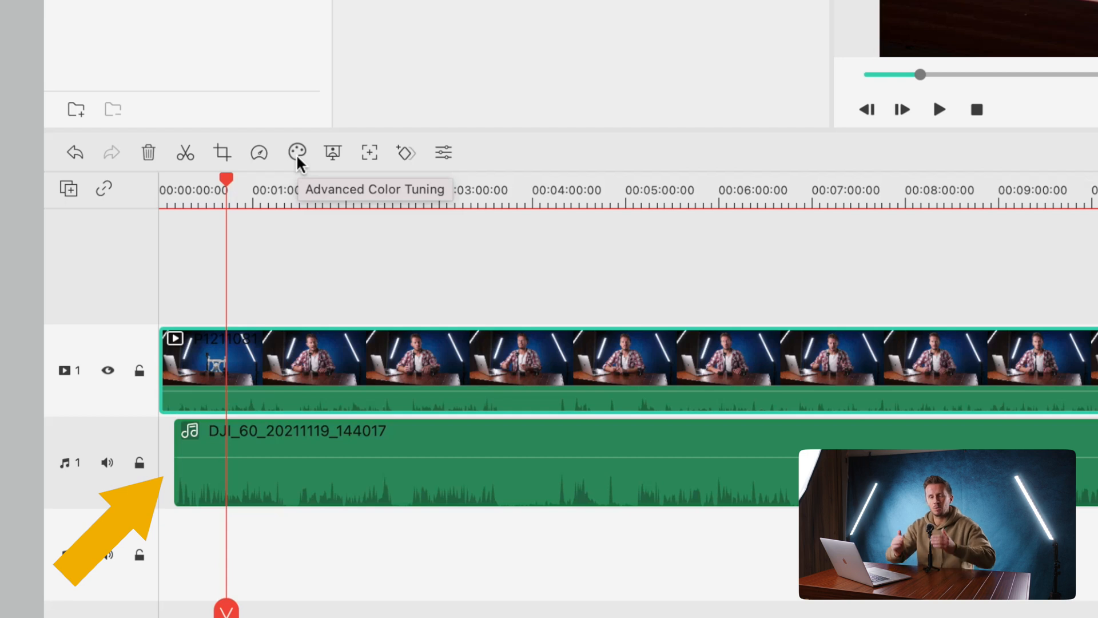
pyautogui.moveTo(306, 221)
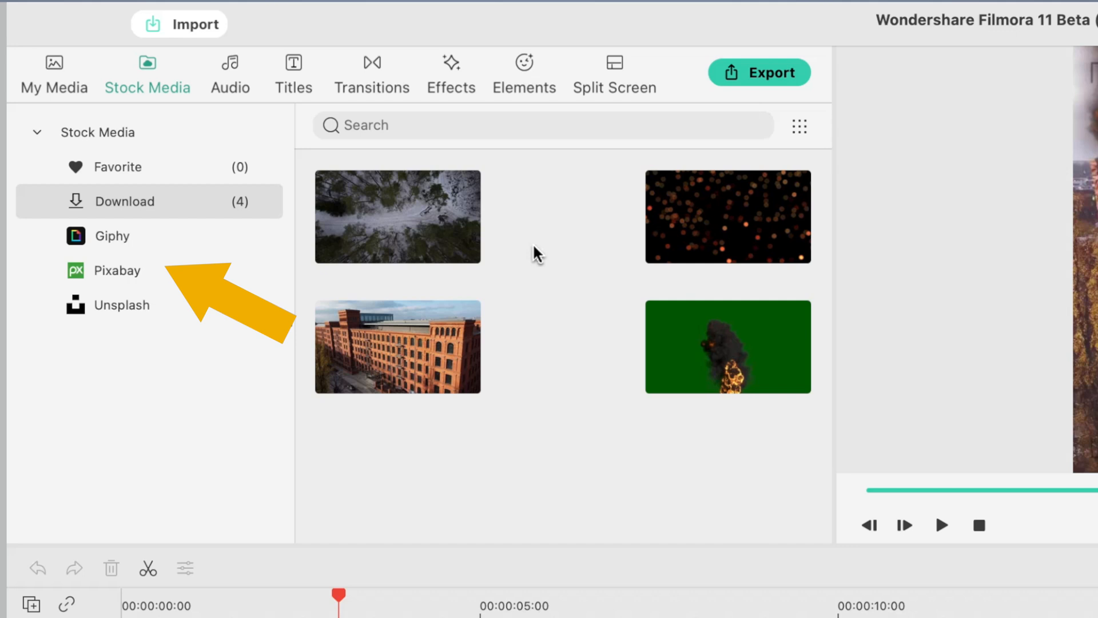
# Show the stock media downloads, browse Pixabay's free footage and preview the water lilies clip
pyautogui.click(110, 235)
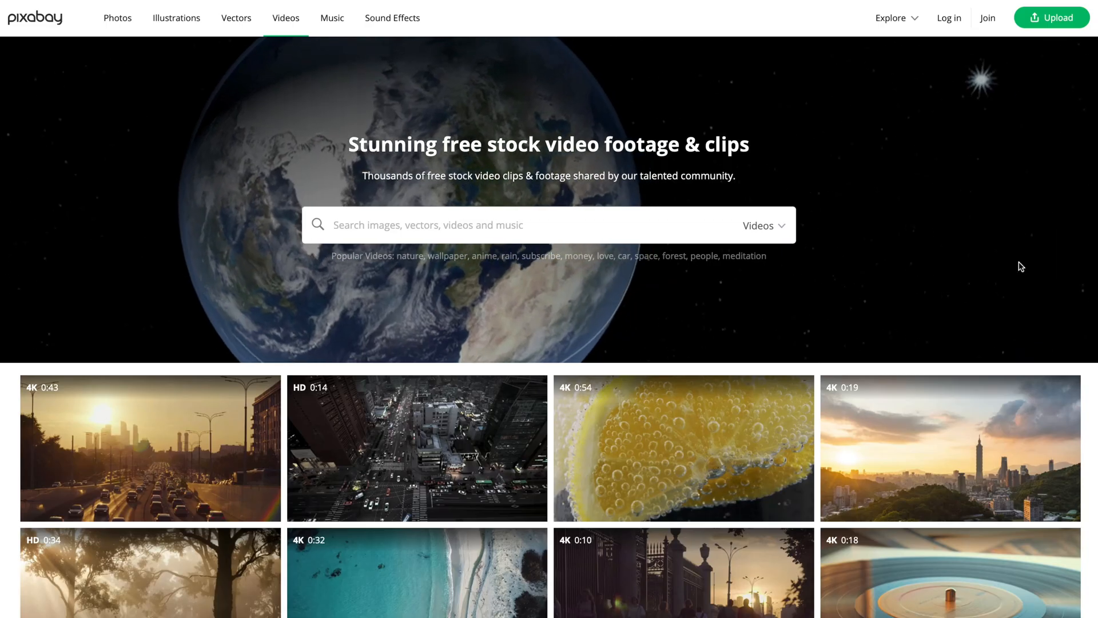
pyautogui.scroll(-3)
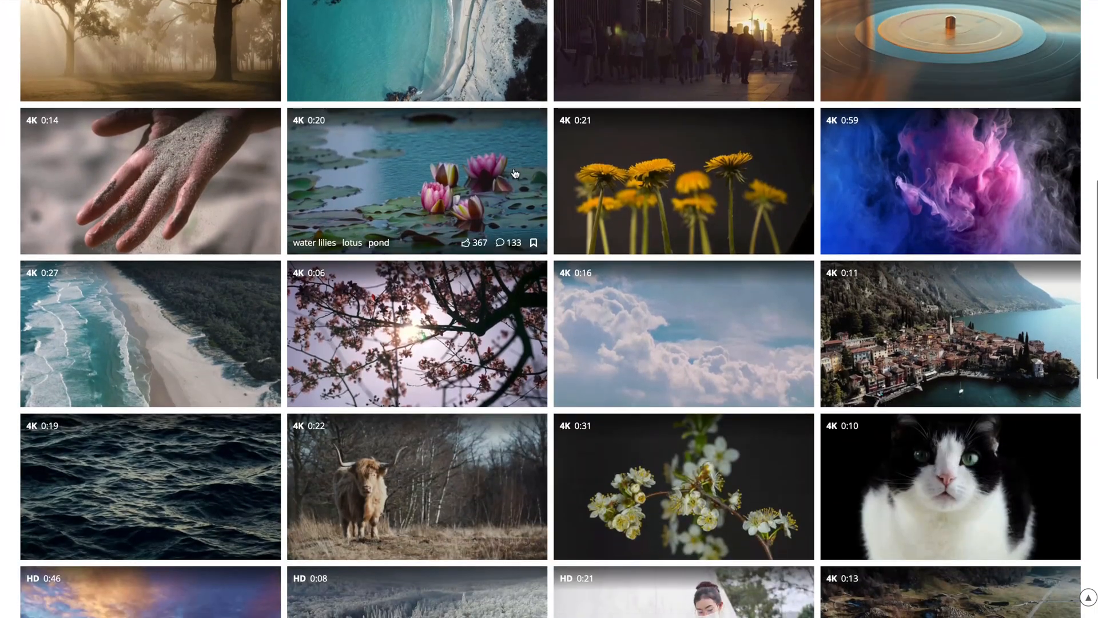
pyautogui.click(416, 180)
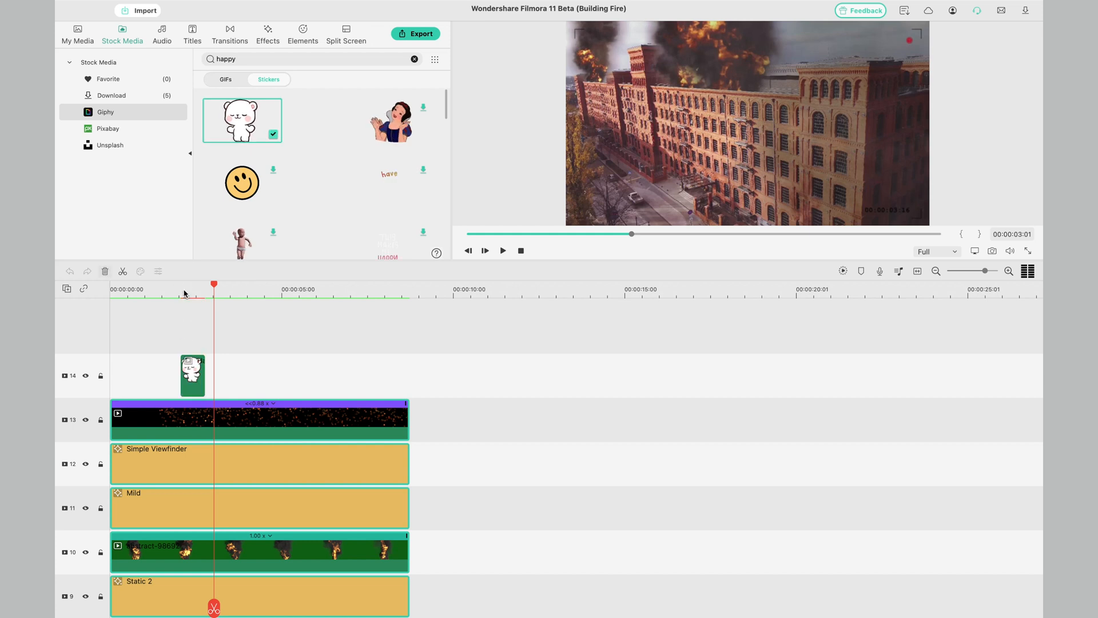
# Search Pixabay for fire green screen footage and preview a fire-and-smoke clip
pyautogui.click(108, 128)
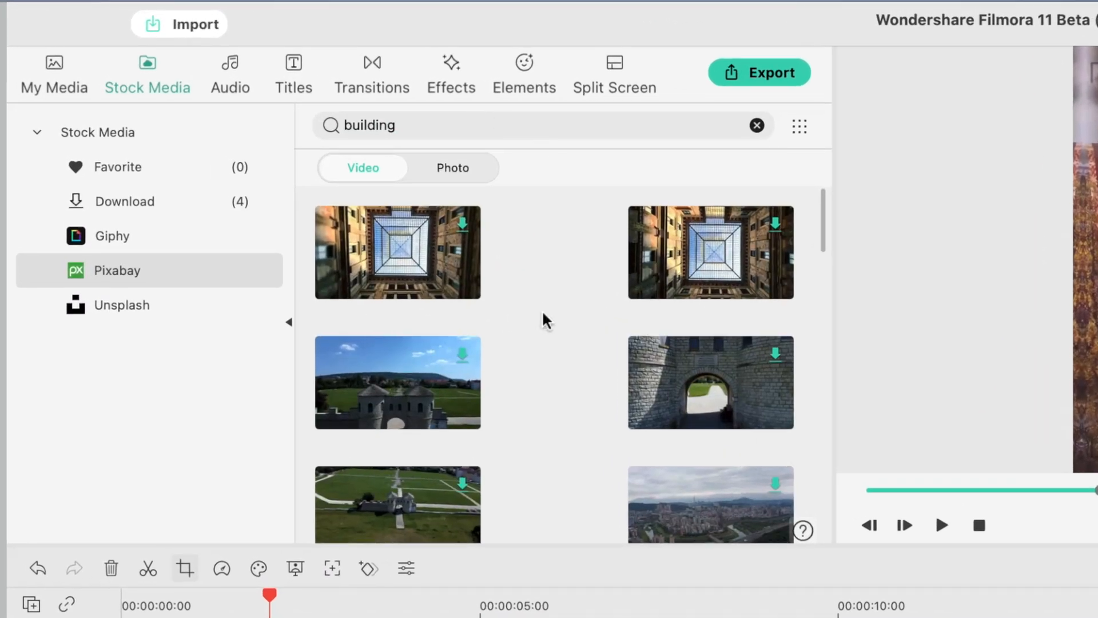
pyautogui.scroll(-3)
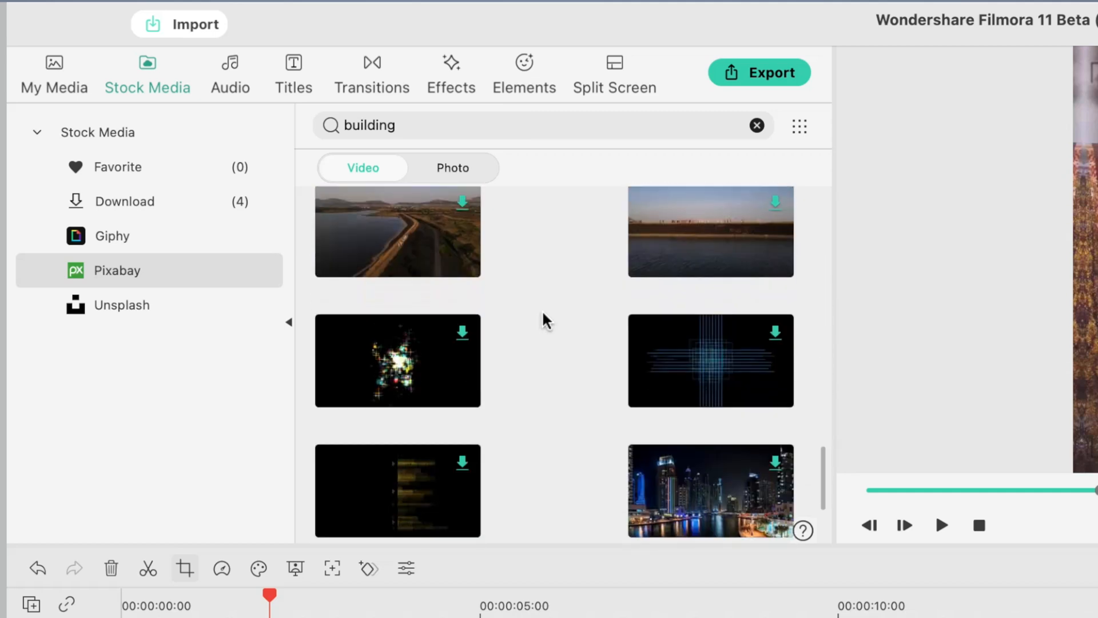
pyautogui.scroll(-3)
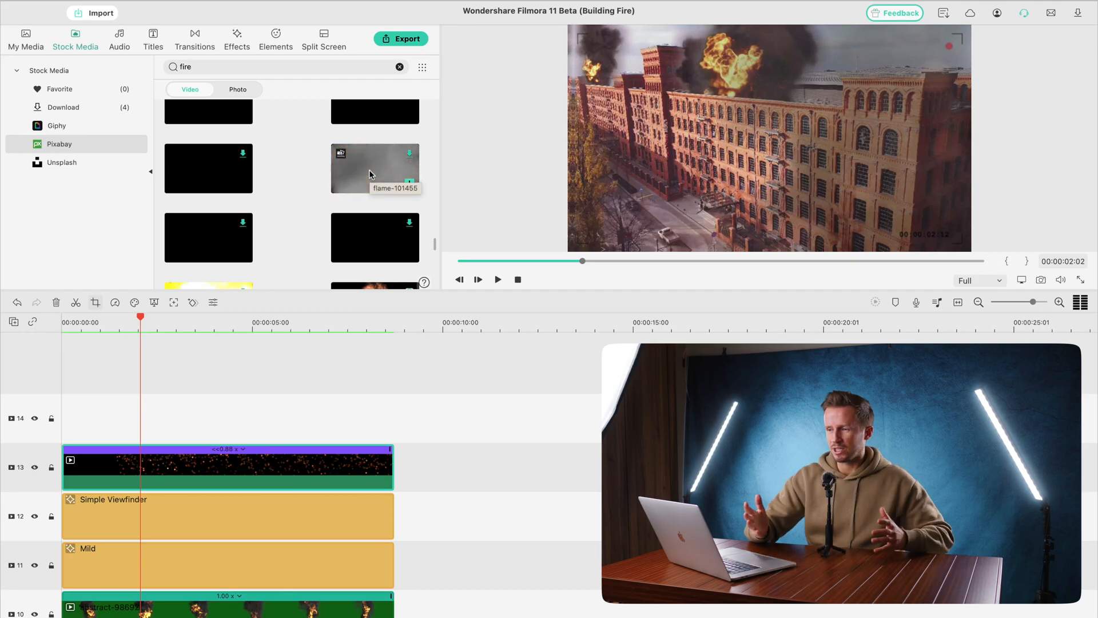
pyautogui.moveTo(208, 168)
pyautogui.write(' green screen')
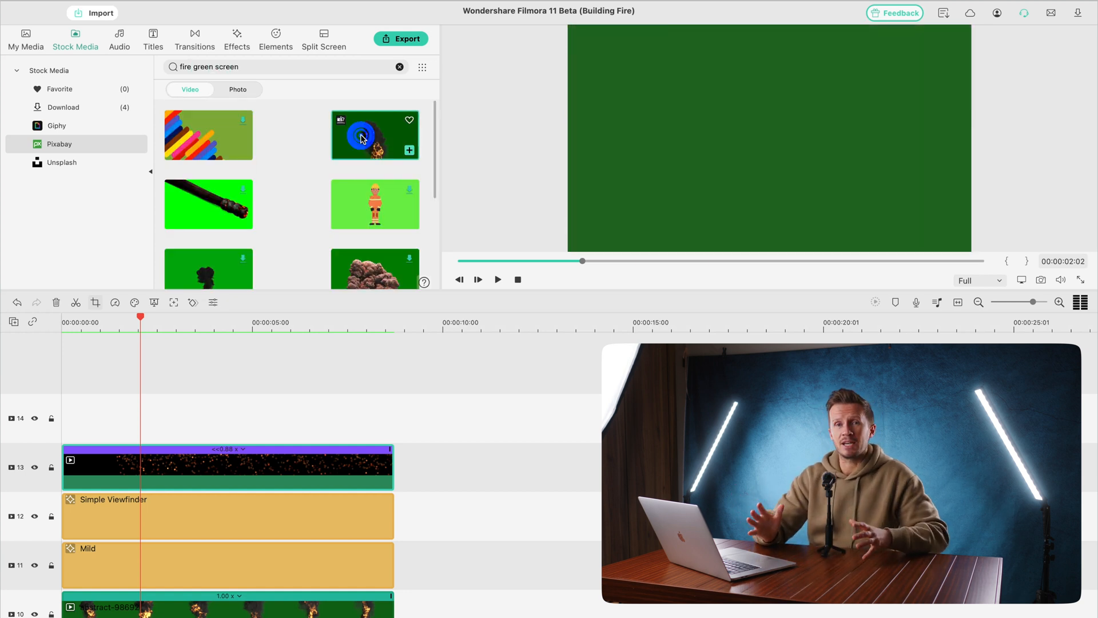
pyautogui.click(498, 278)
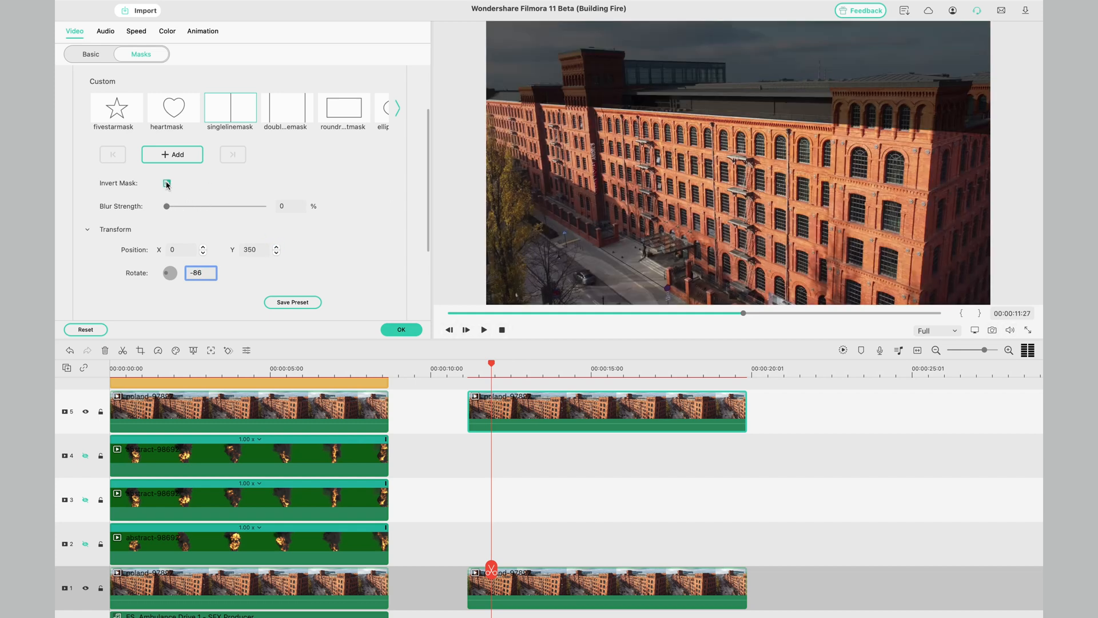
# Invert the building clip's single-line mask with Y 350 and Rotate -86
pyautogui.click(166, 183)
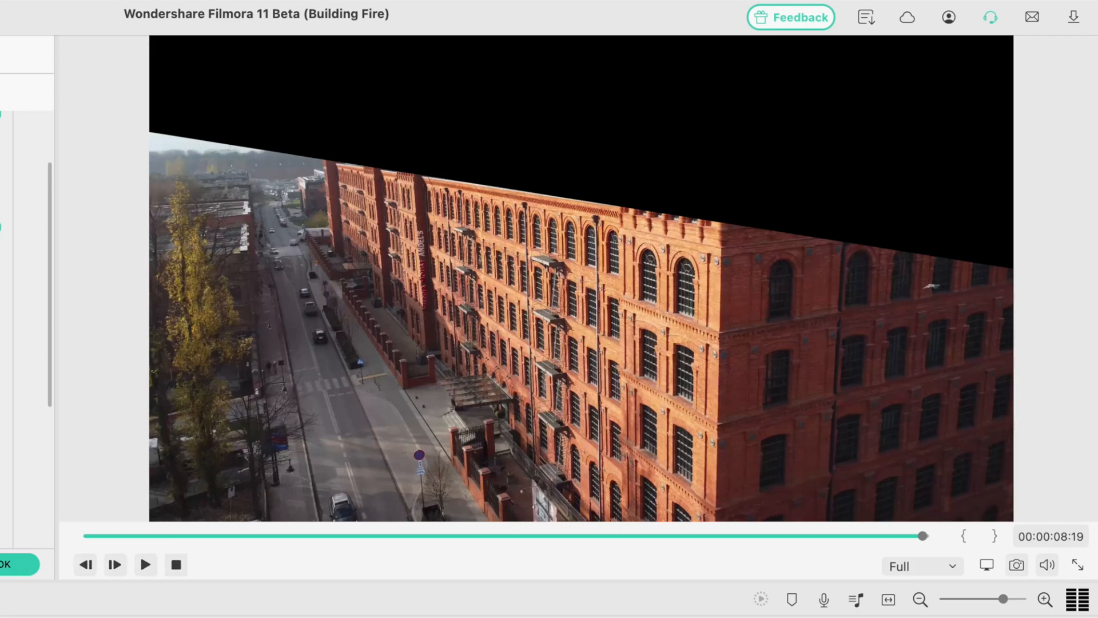
pyautogui.click(145, 565)
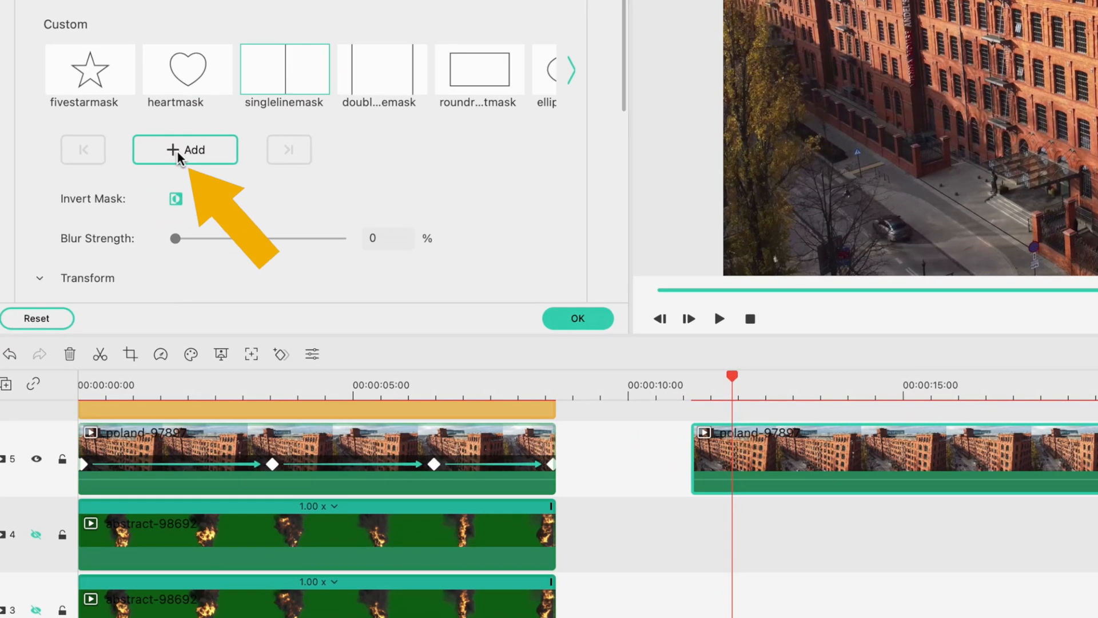
# Add three mask keyframes across the clip: at the playhead, around 15 seconds and near the end
pyautogui.click(185, 149)
pyautogui.write('-85')
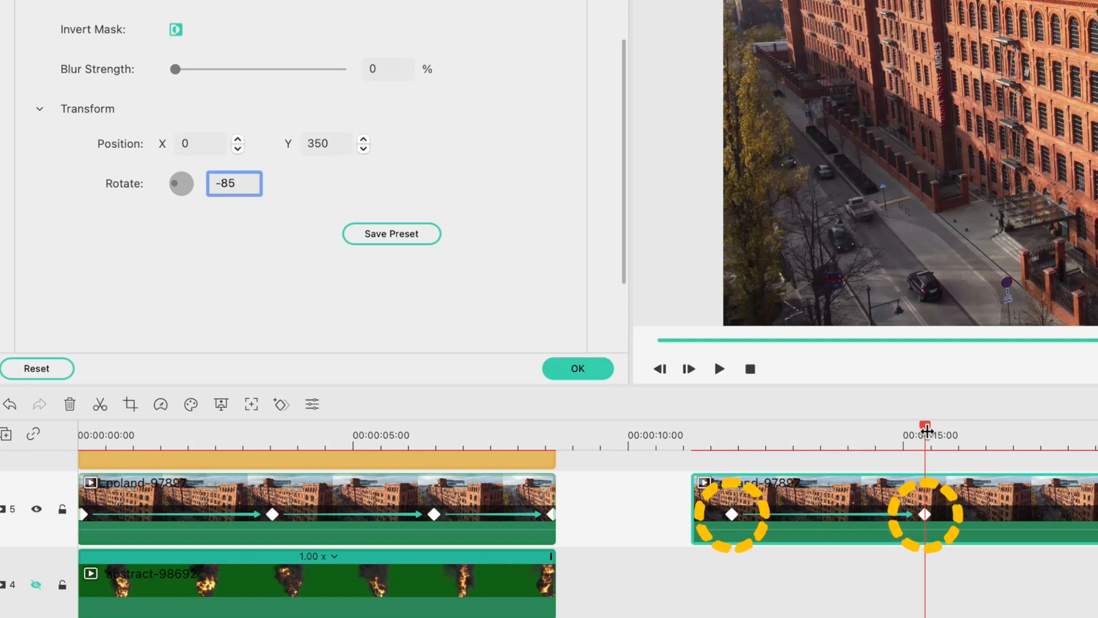
pyautogui.click(719, 368)
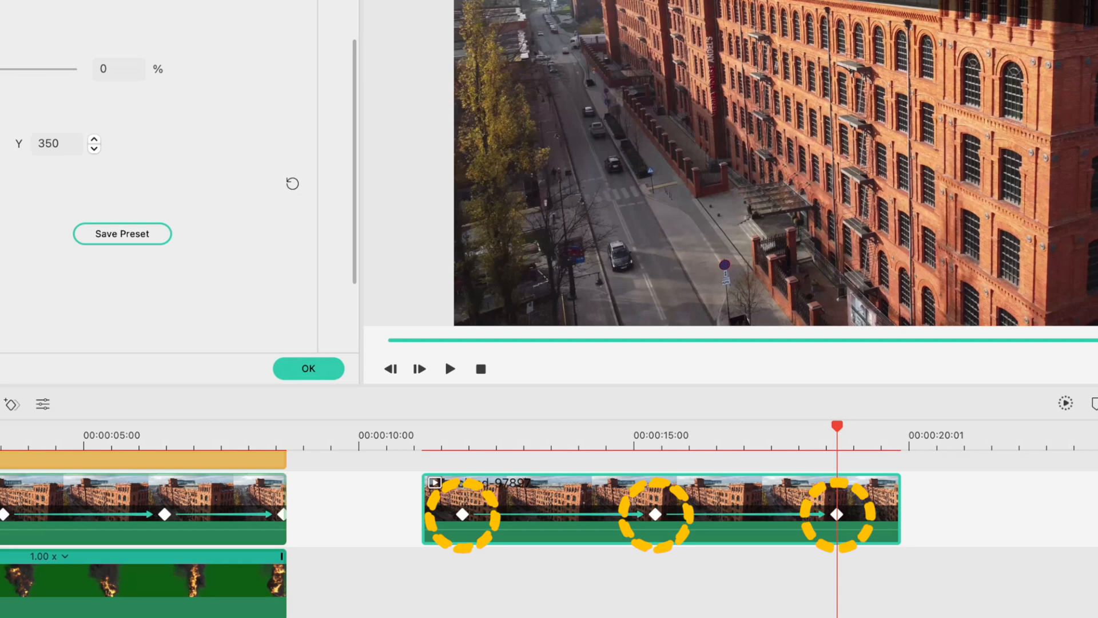
pyautogui.click(308, 368)
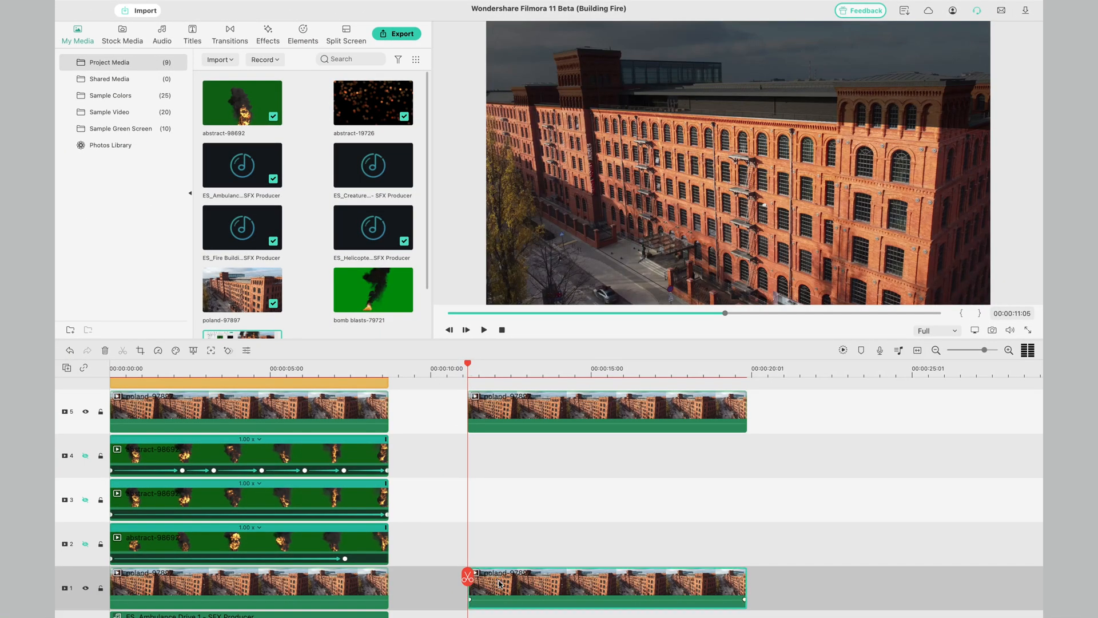
# Place the abstract-98692 green-screen fire clip on track 4 and trim it to the building clip
pyautogui.doubleClick(607, 410)
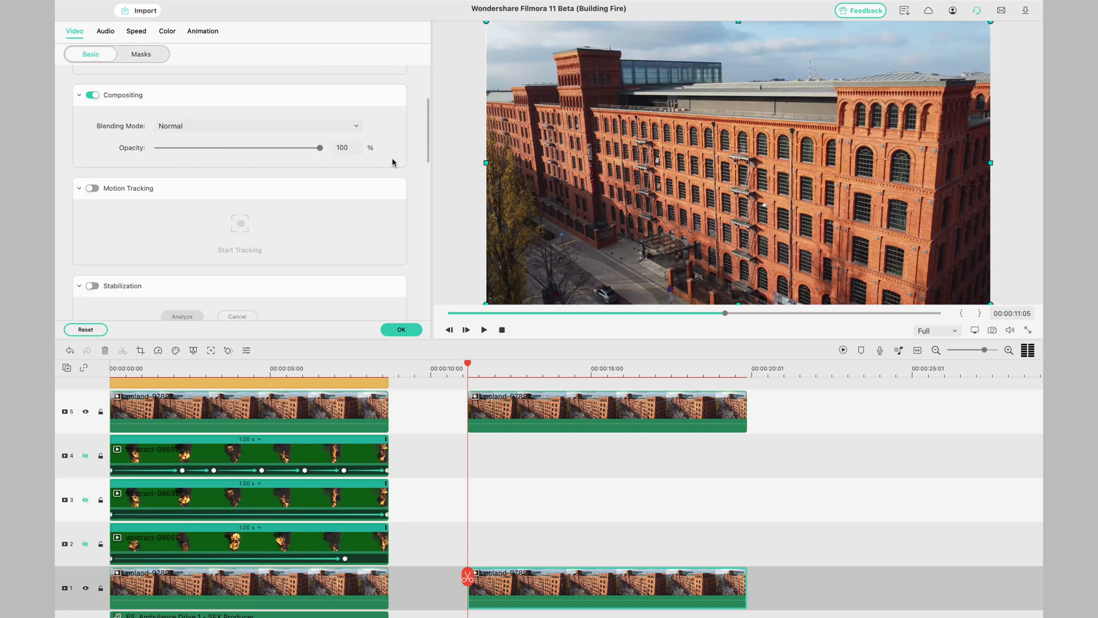
pyautogui.click(400, 329)
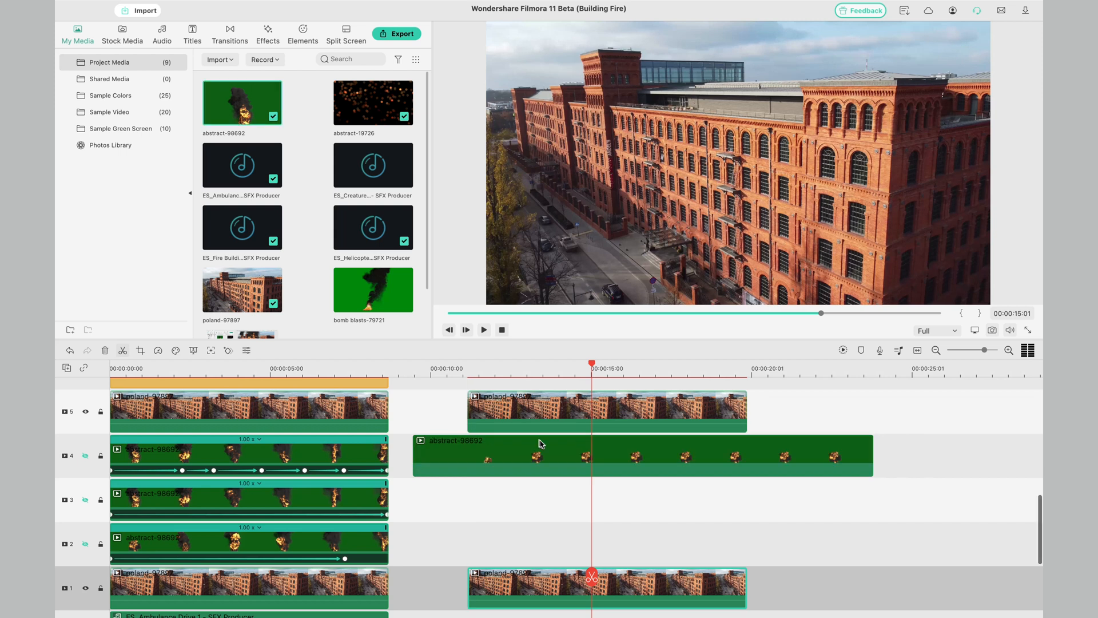
pyautogui.click(484, 329)
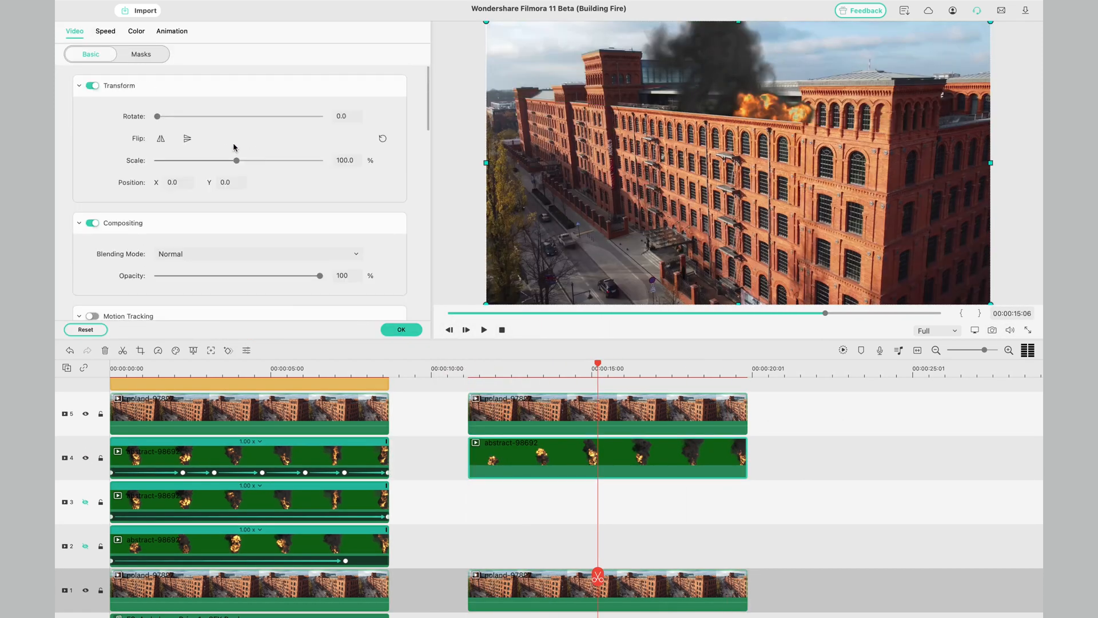
pyautogui.moveTo(236, 160); pyautogui.dragTo(198, 160)
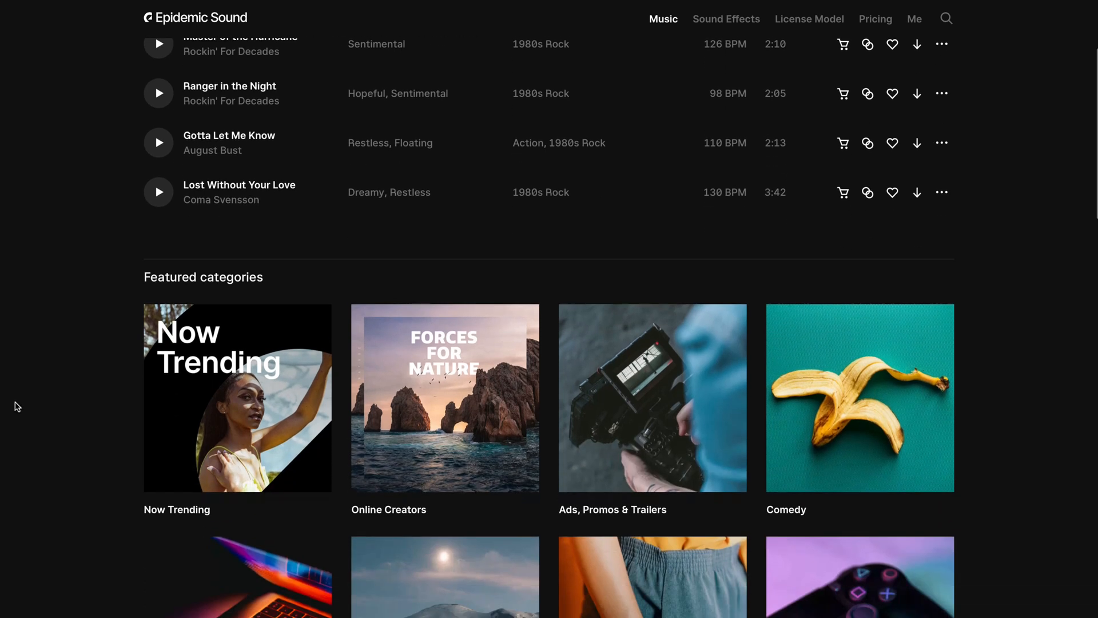
# Browse Epidemic Sound's Whoosh sound effects and move to another page
pyautogui.scroll(-3)
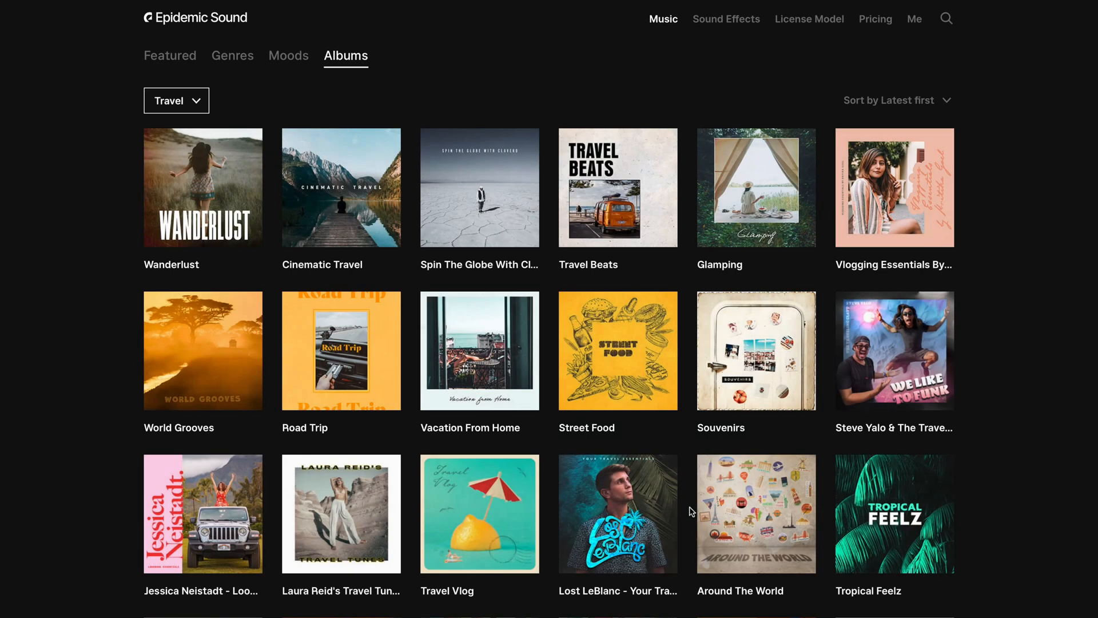
pyautogui.scroll(-3)
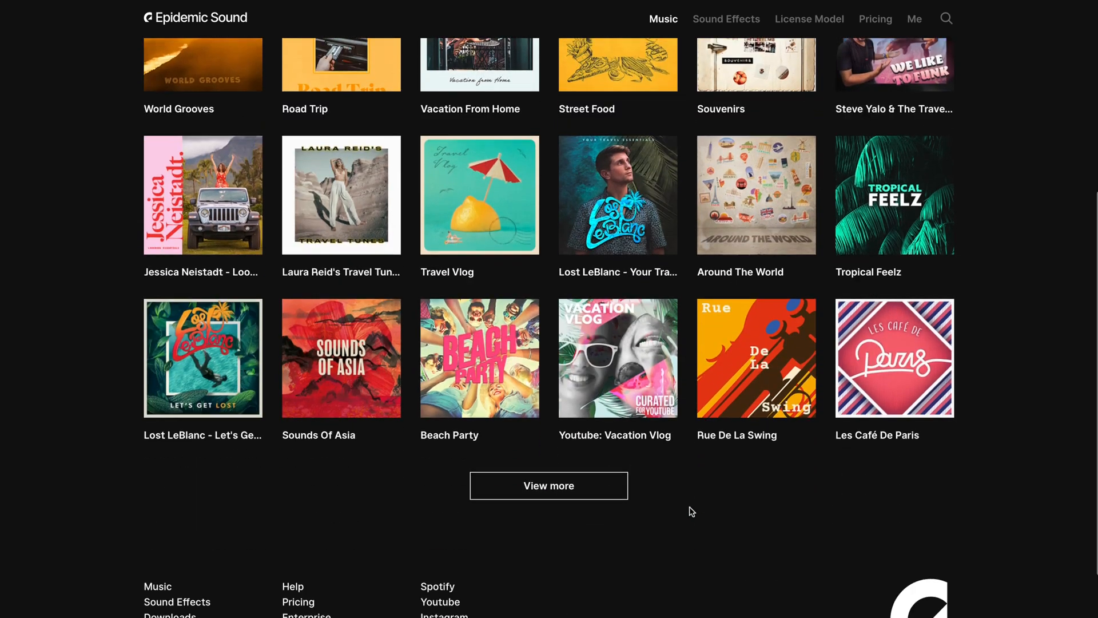
pyautogui.click(618, 357)
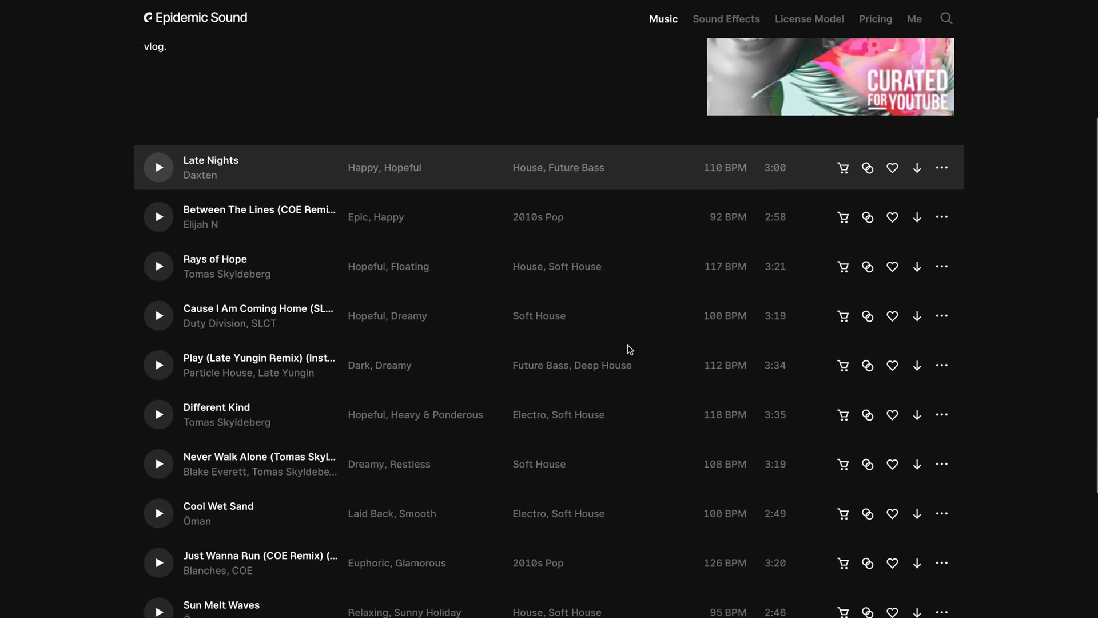
pyautogui.click(727, 19)
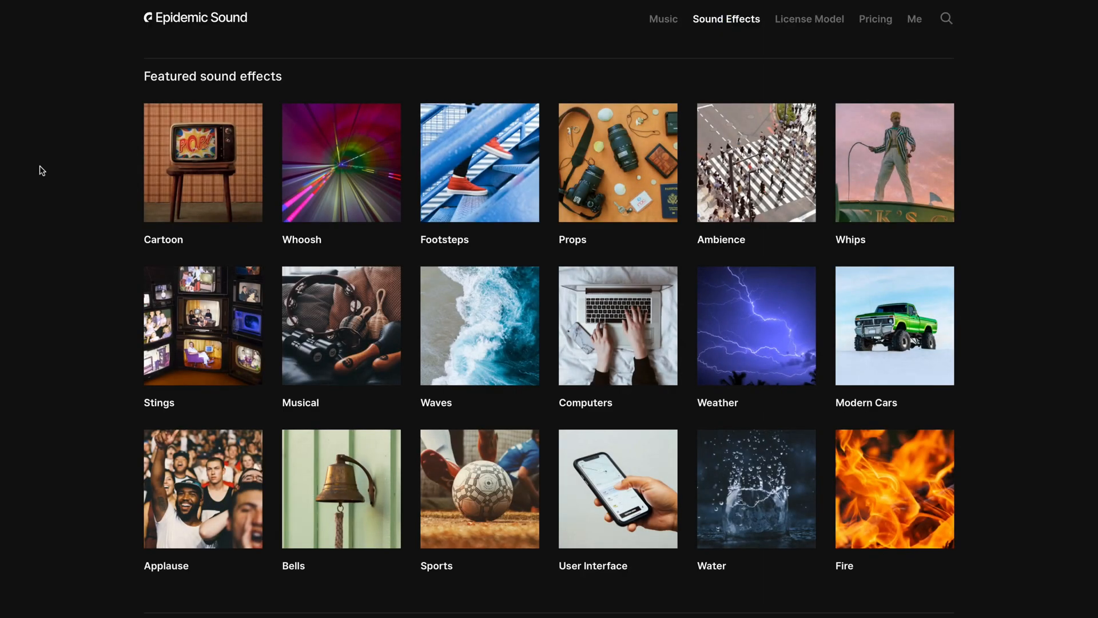
# Scroll the License Model page to the Personal, Commercial and Enterprise licence tiers
pyautogui.click(341, 162)
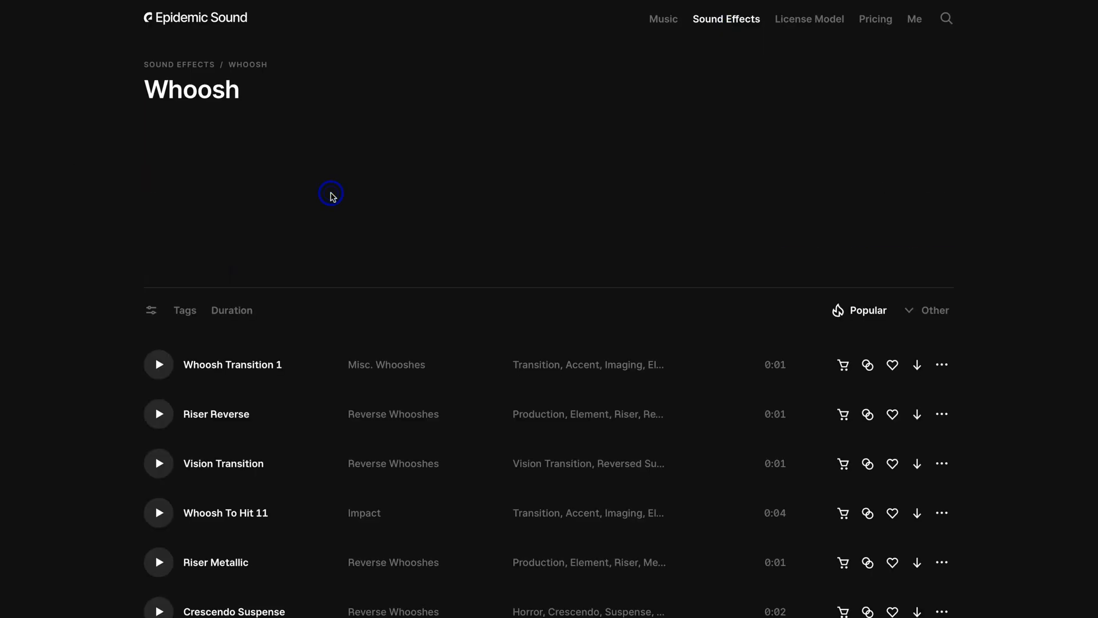
pyautogui.scroll(-3)
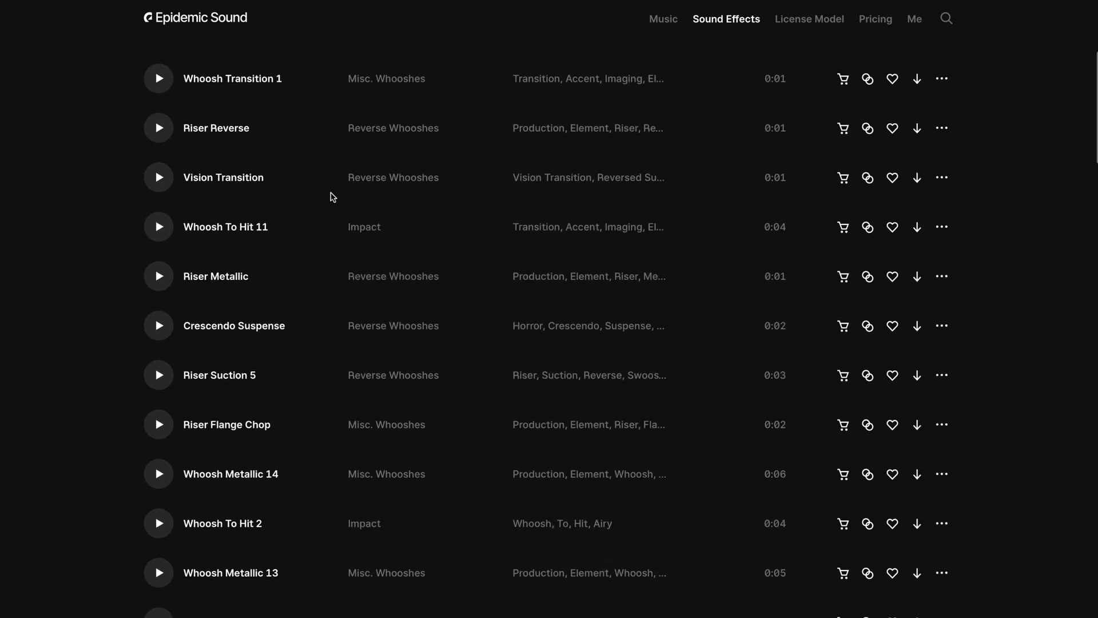
pyautogui.click(809, 19)
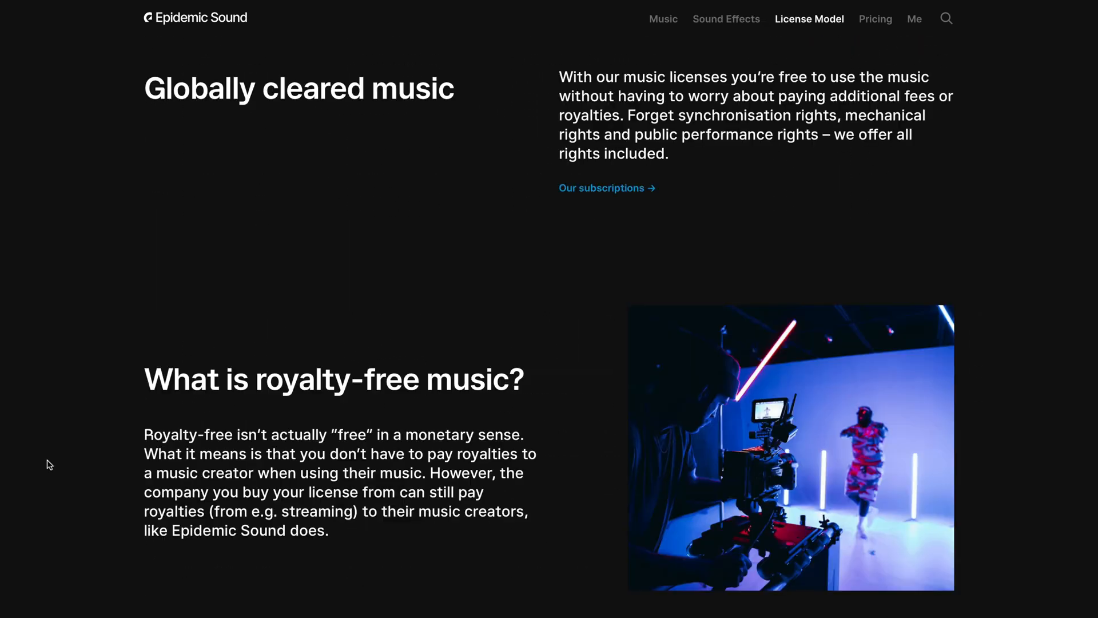
pyautogui.scroll(-3)
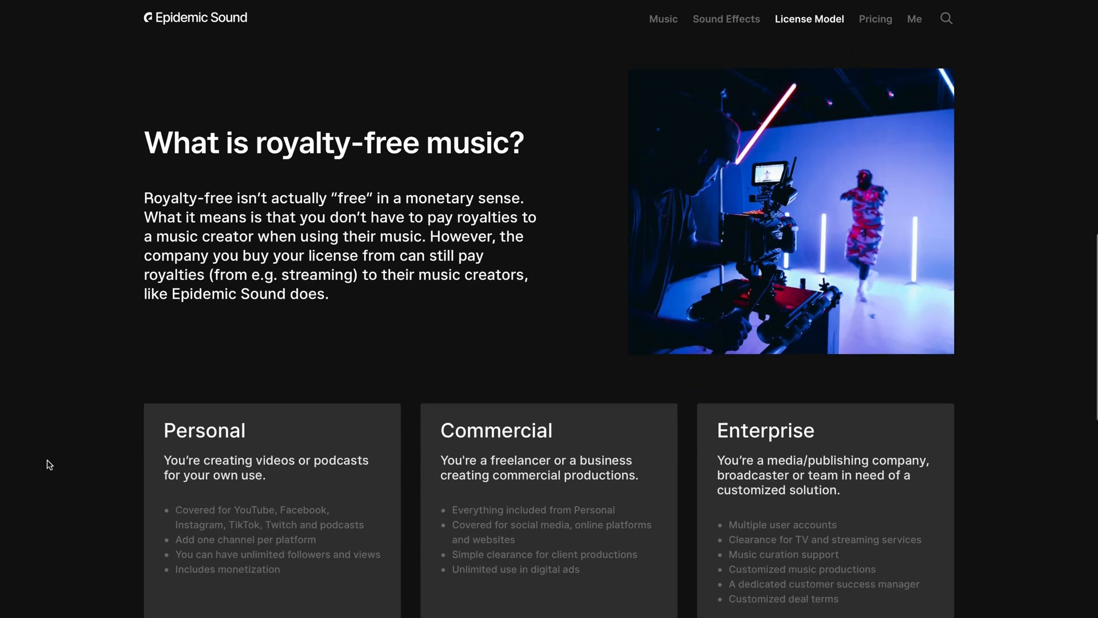
pyautogui.scroll(-3)
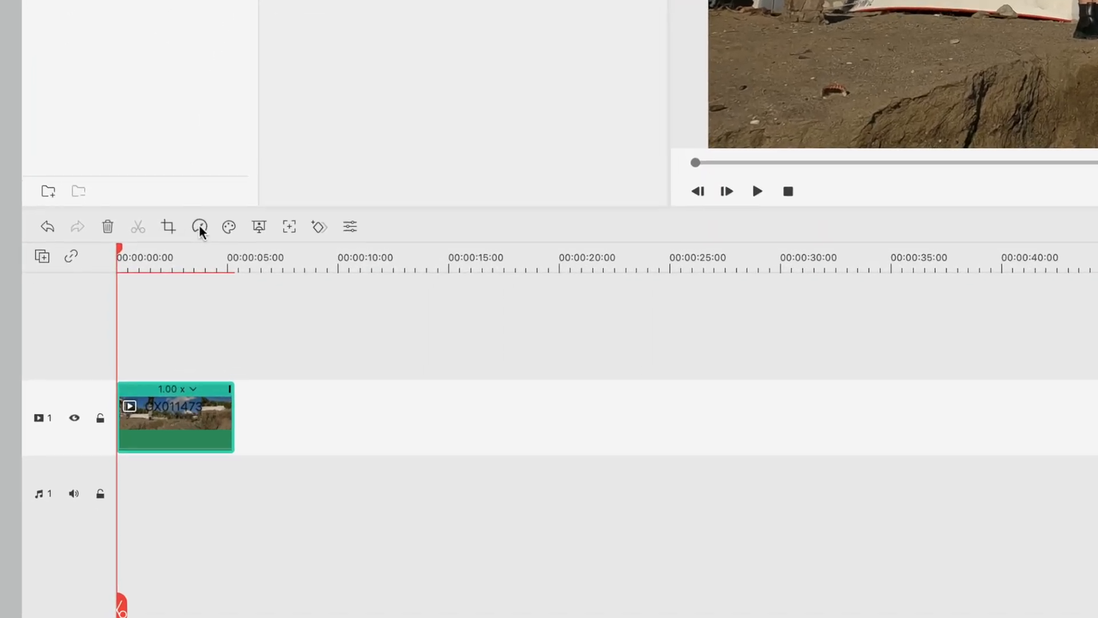
# Switch the beach clip's Speed Ramping from the Hero moment preset to a Customize flat 1.0x curve
pyautogui.click(199, 226)
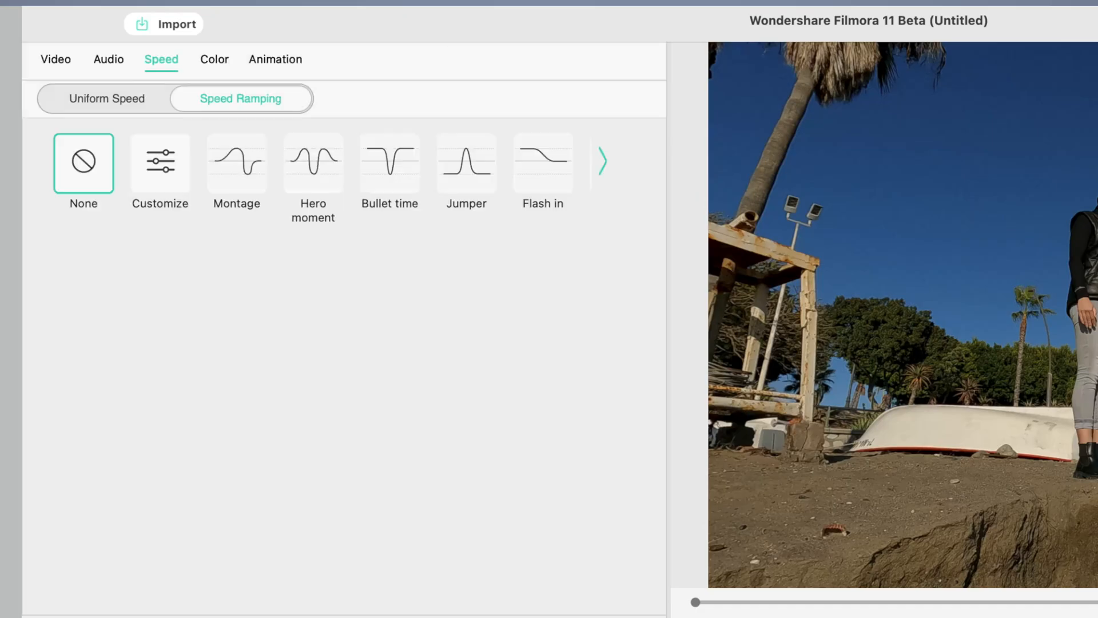
pyautogui.moveTo(238, 198)
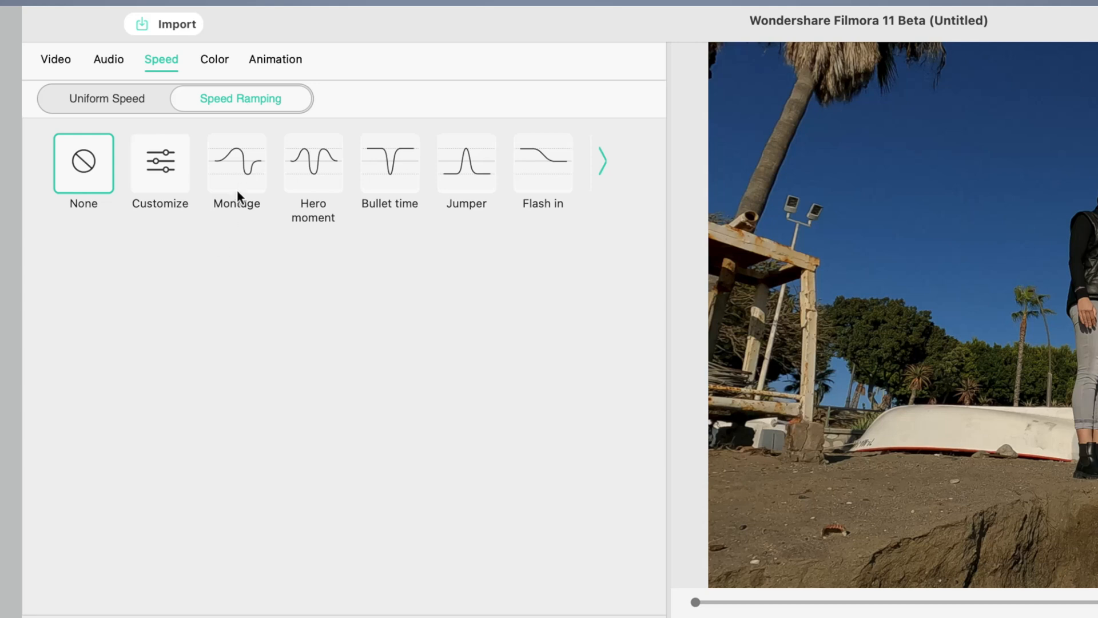
pyautogui.click(312, 164)
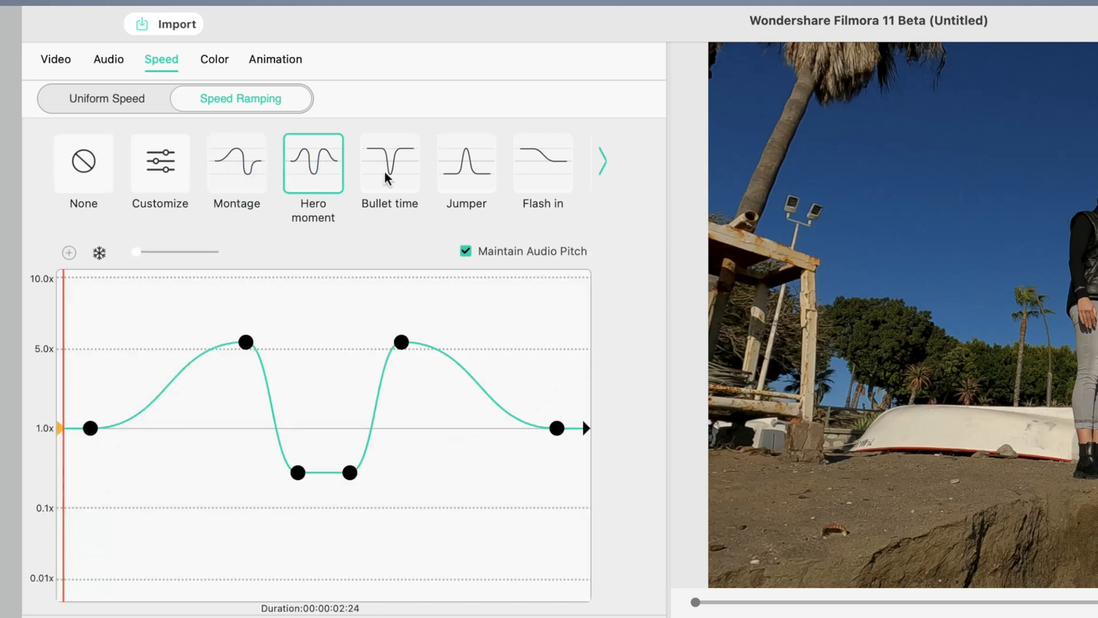
pyautogui.click(160, 164)
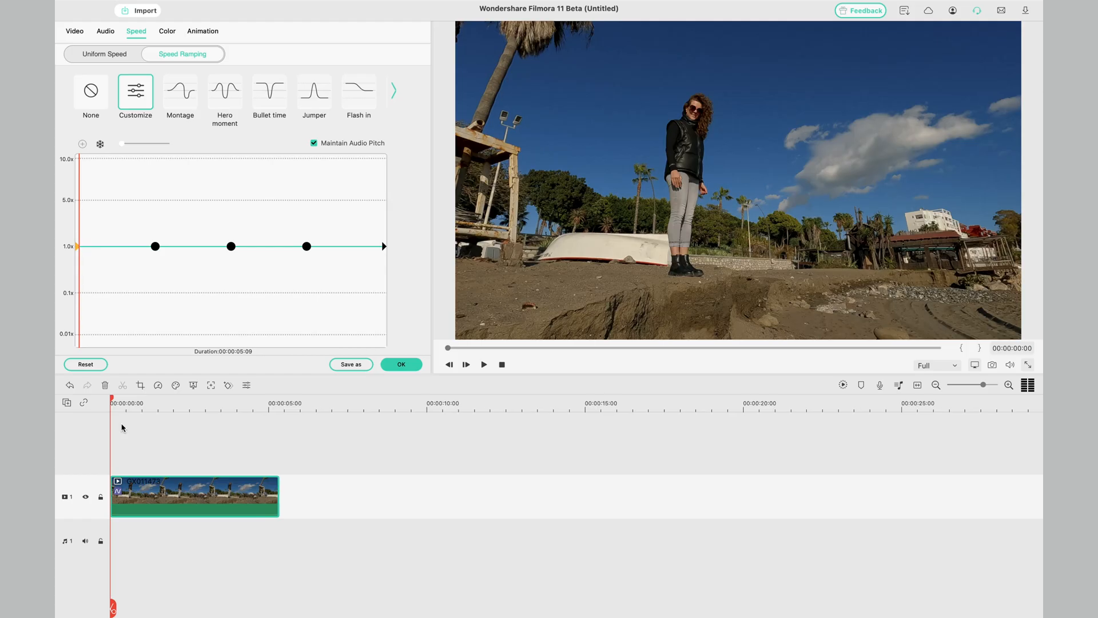
# Position the playhead within the clip ahead of the jump for placing adjustment points
pyautogui.click(484, 364)
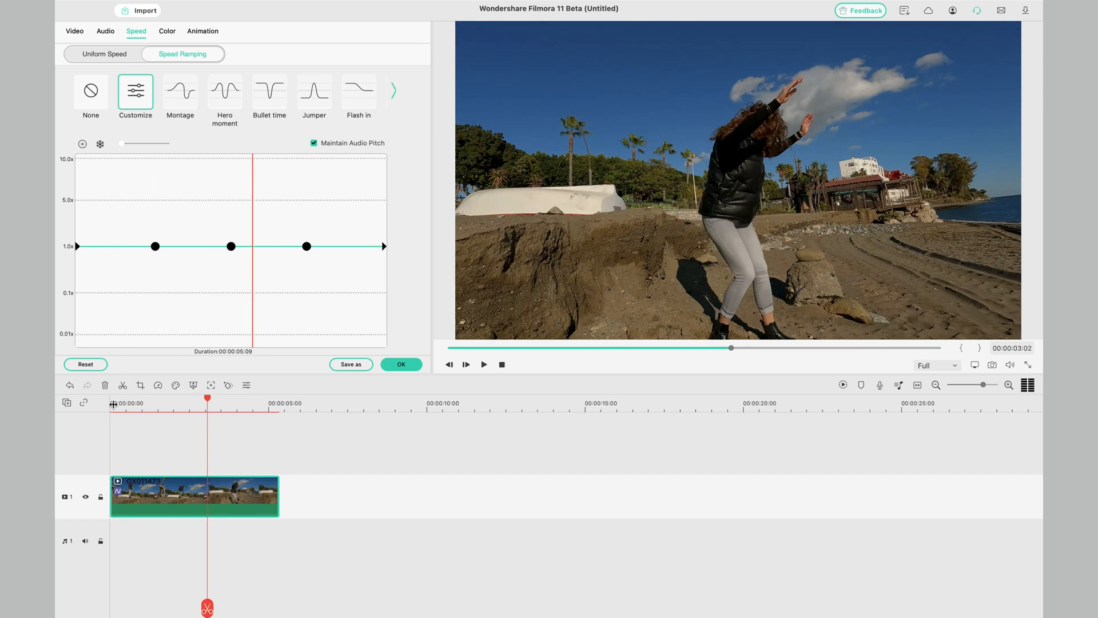
pyautogui.click(483, 364)
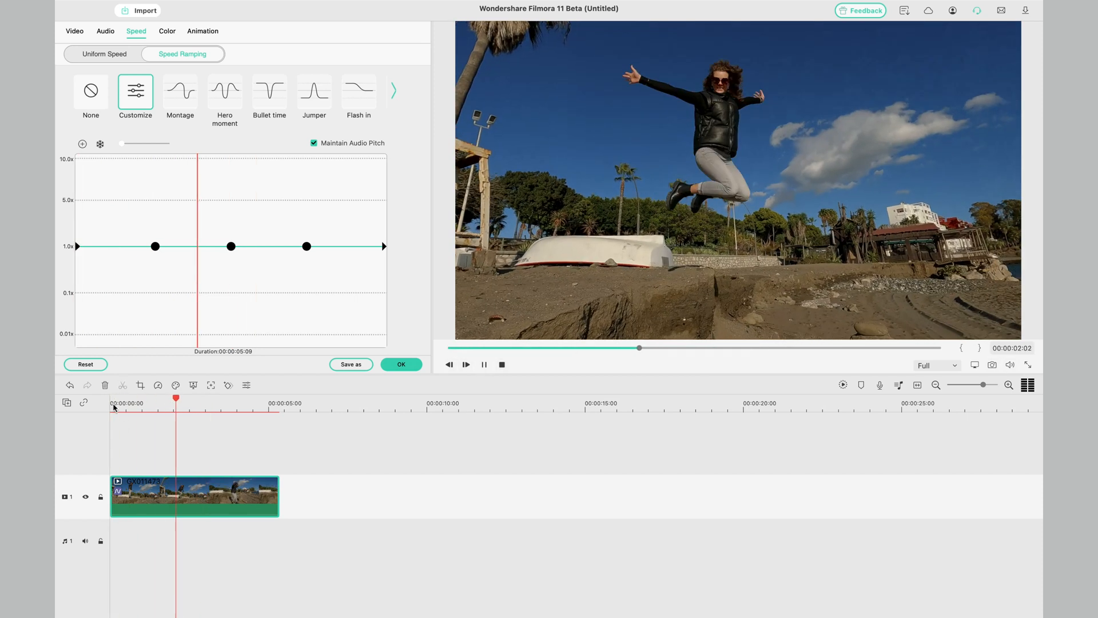
pyautogui.click(484, 365)
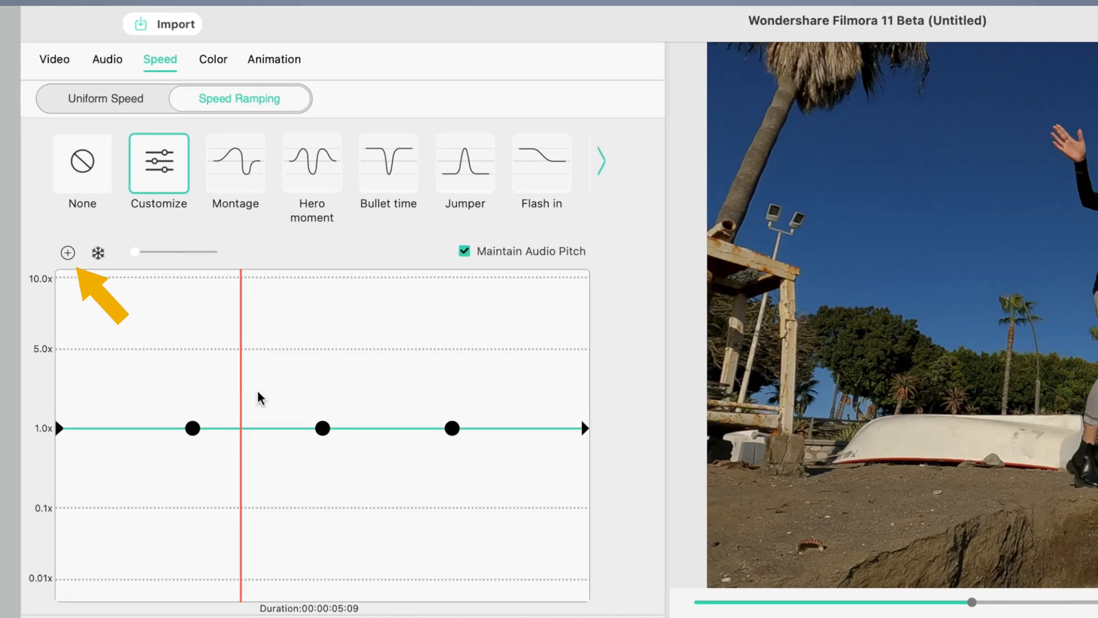
# Add adjustment points and pull the curve down to about 0.1x around the jump with a freeze frame
pyautogui.click(67, 253)
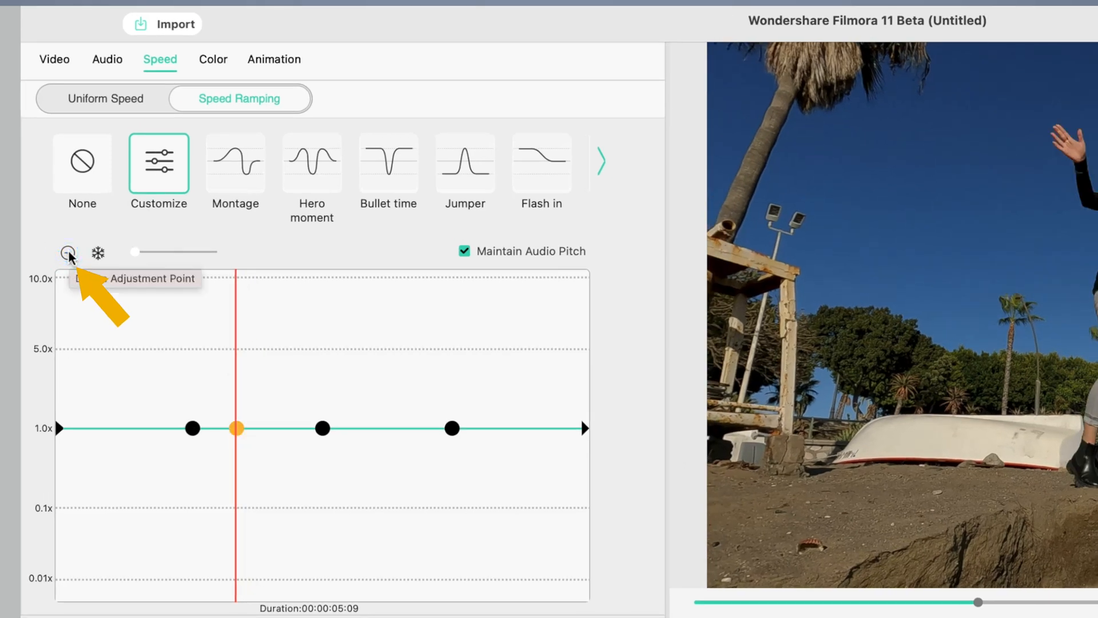
pyautogui.click(68, 253)
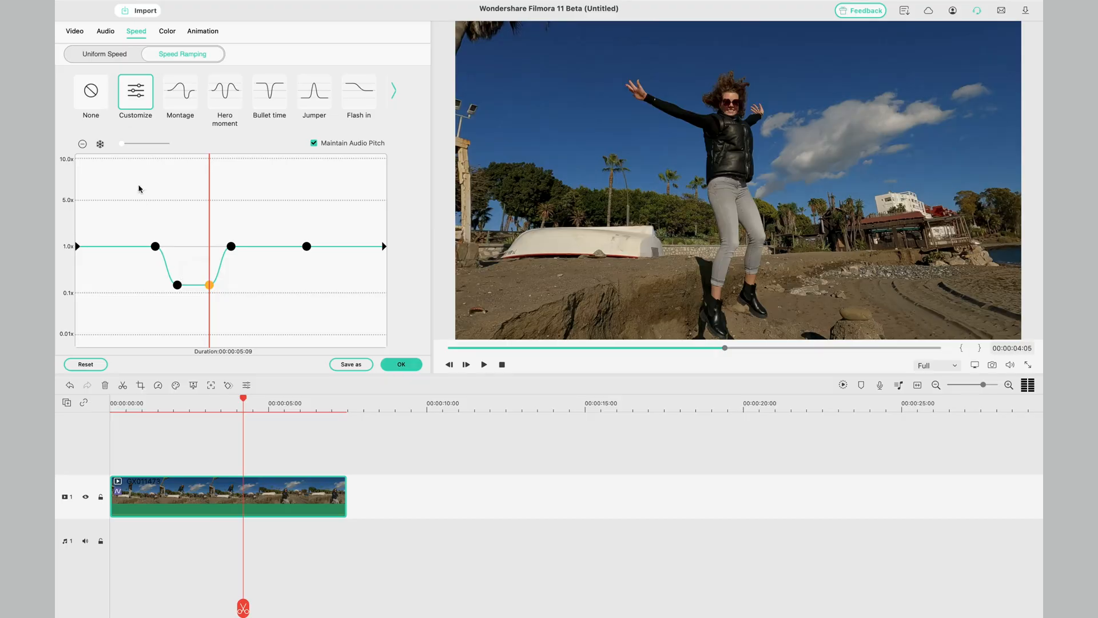
pyautogui.click(484, 364)
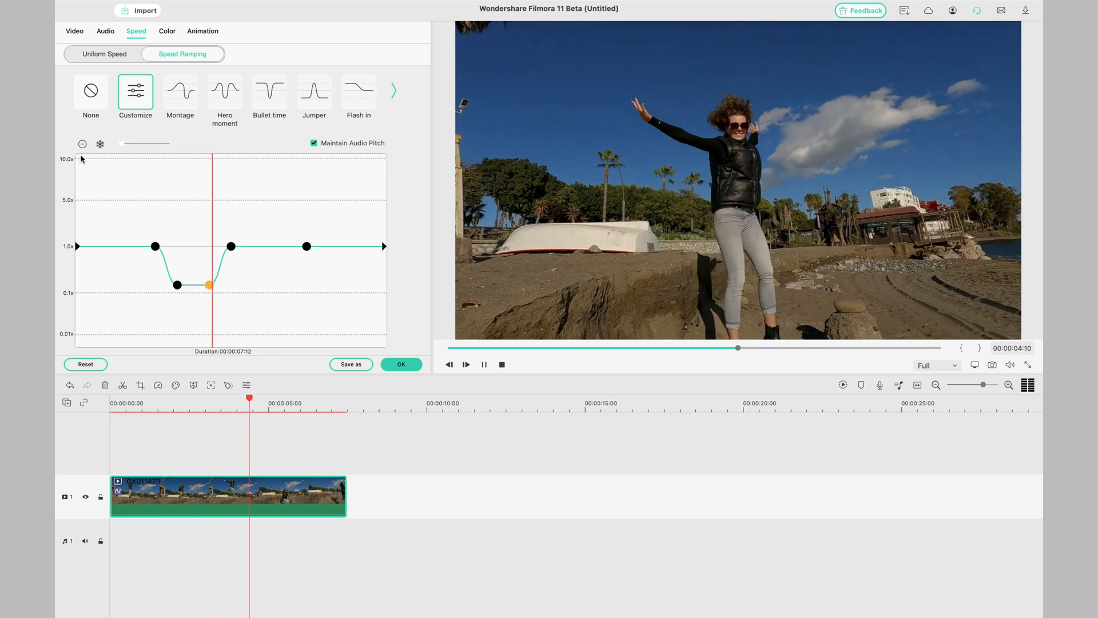
pyautogui.click(484, 364)
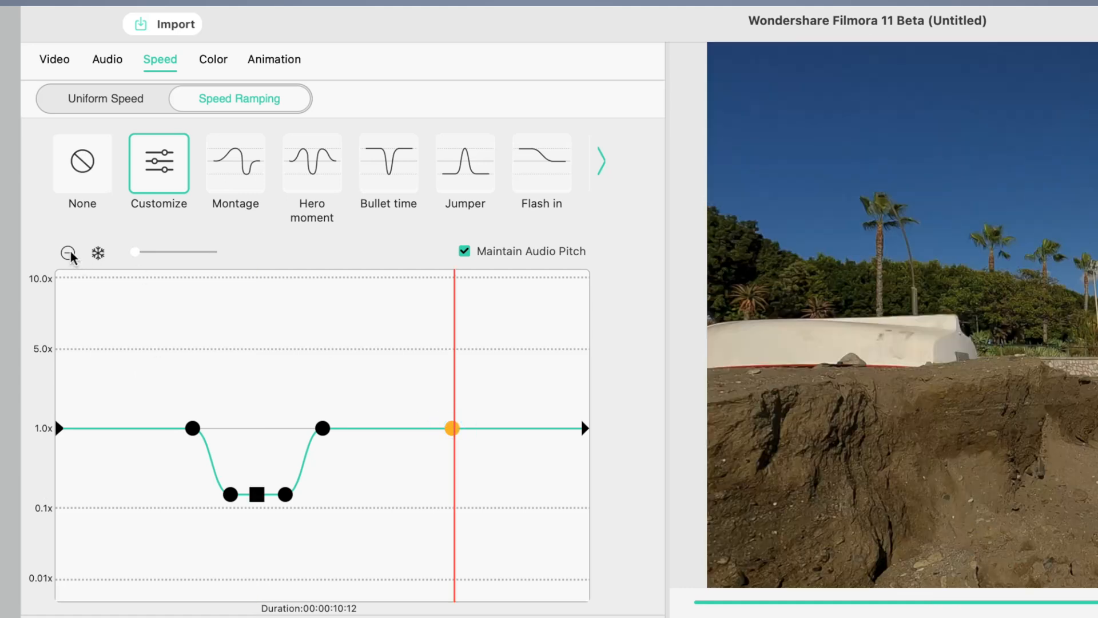
# Delete the leftover adjustment point, leaving the clip lengthened to 00:00:10:12
pyautogui.click(59, 277)
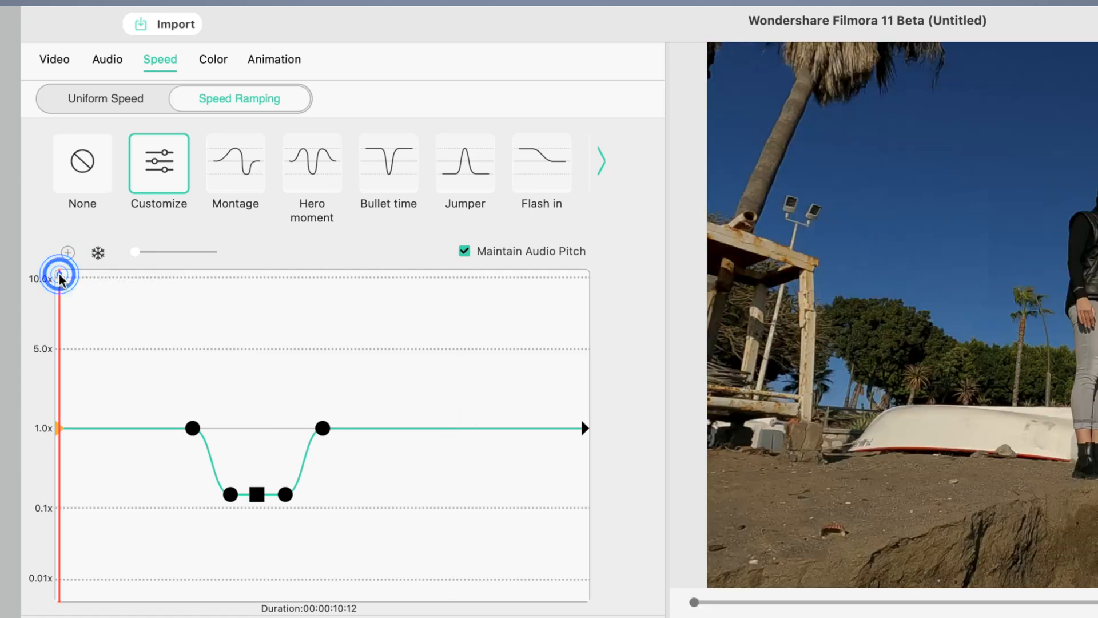
pyautogui.click(60, 275)
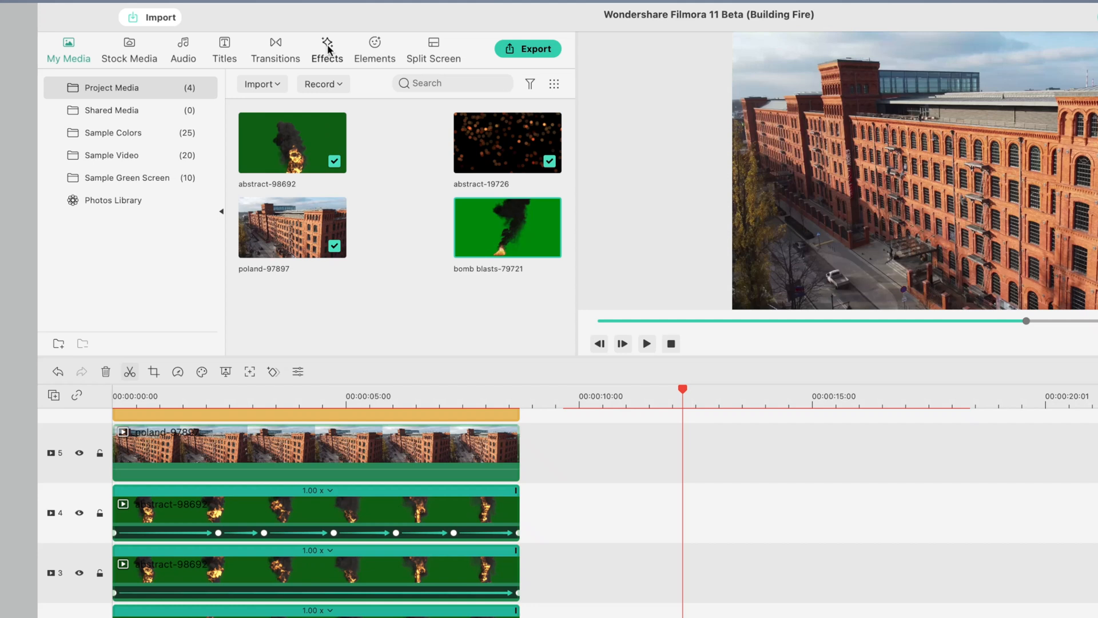
# Browse the Filmstock effects categories down to Boris FX and NewBlue FX
pyautogui.click(326, 50)
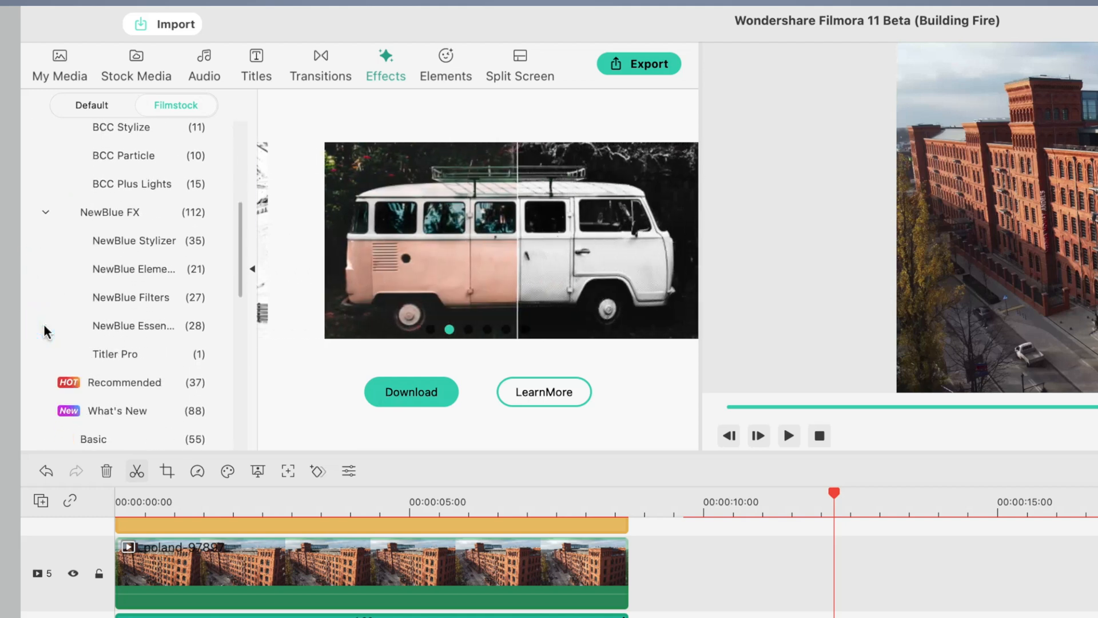
pyautogui.scroll(-3)
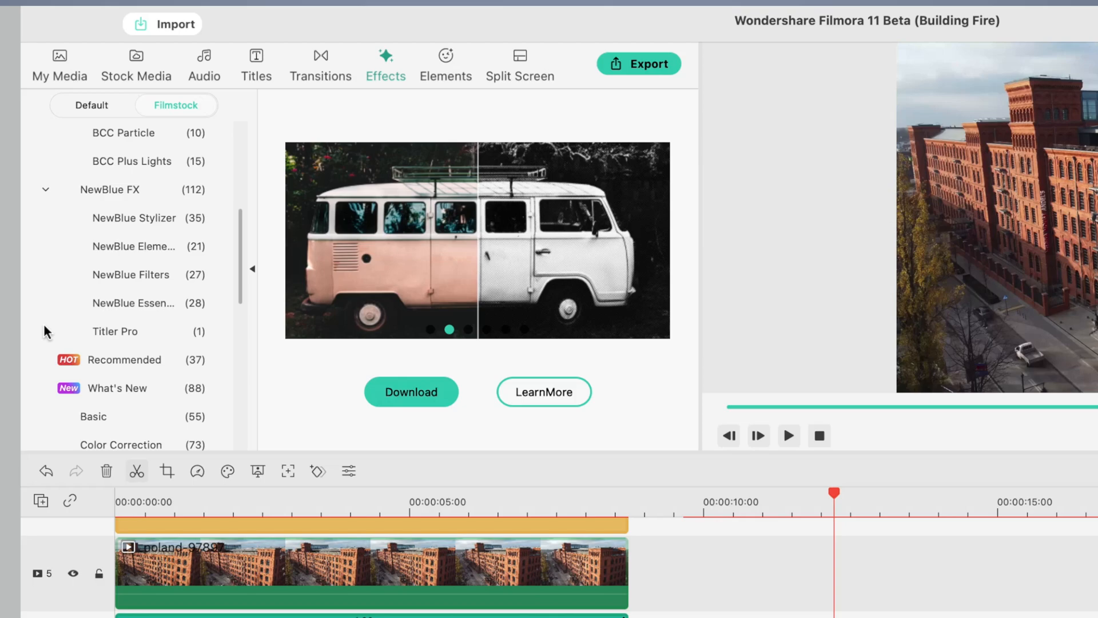
pyautogui.click(543, 391)
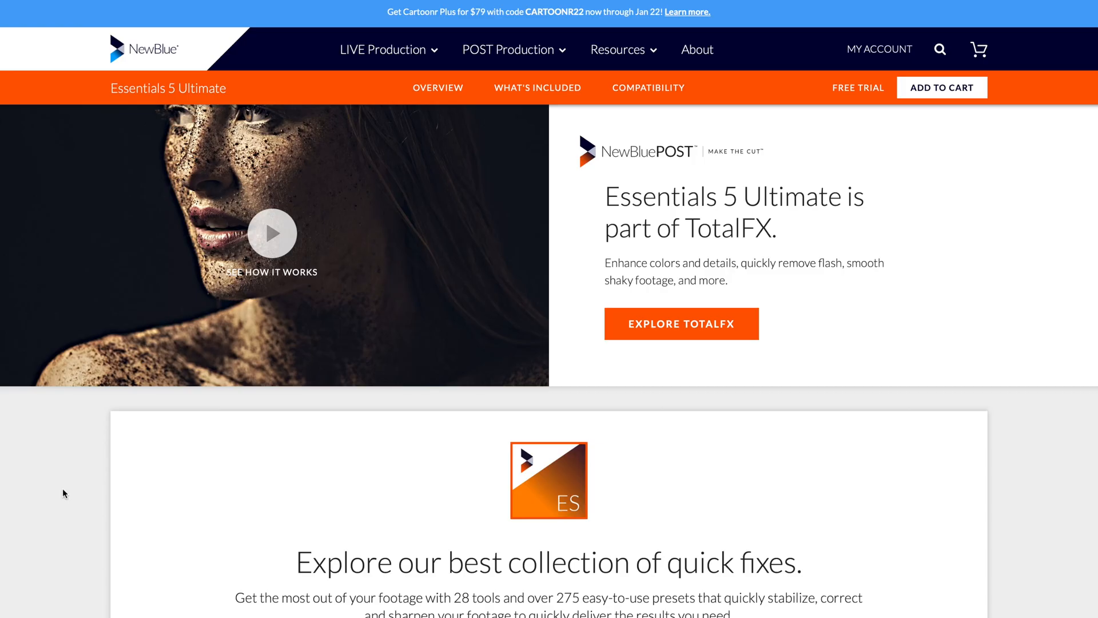
# Download the Boris FX BCC Art Looks pack, then list the BCC Lights effects
pyautogui.scroll(-3)
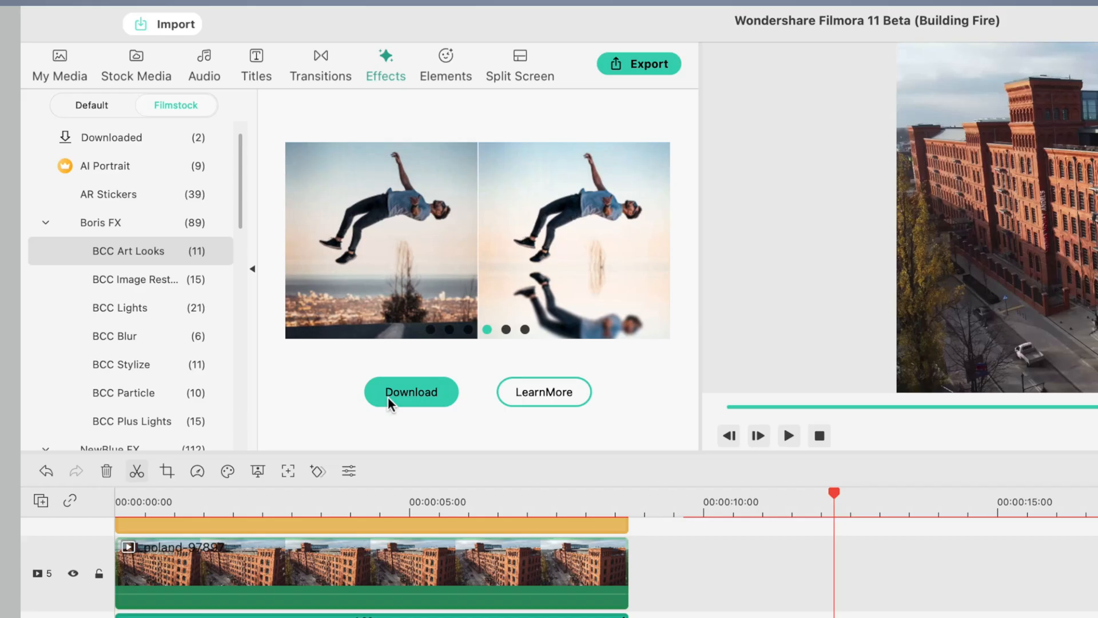
pyautogui.click(411, 391)
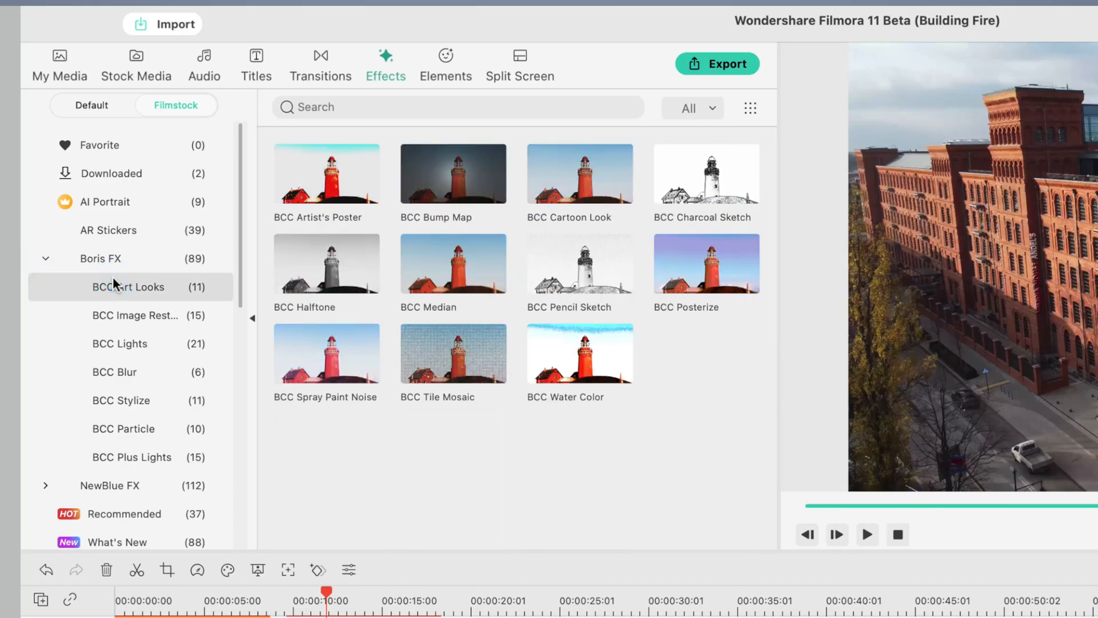
pyautogui.moveTo(124, 310)
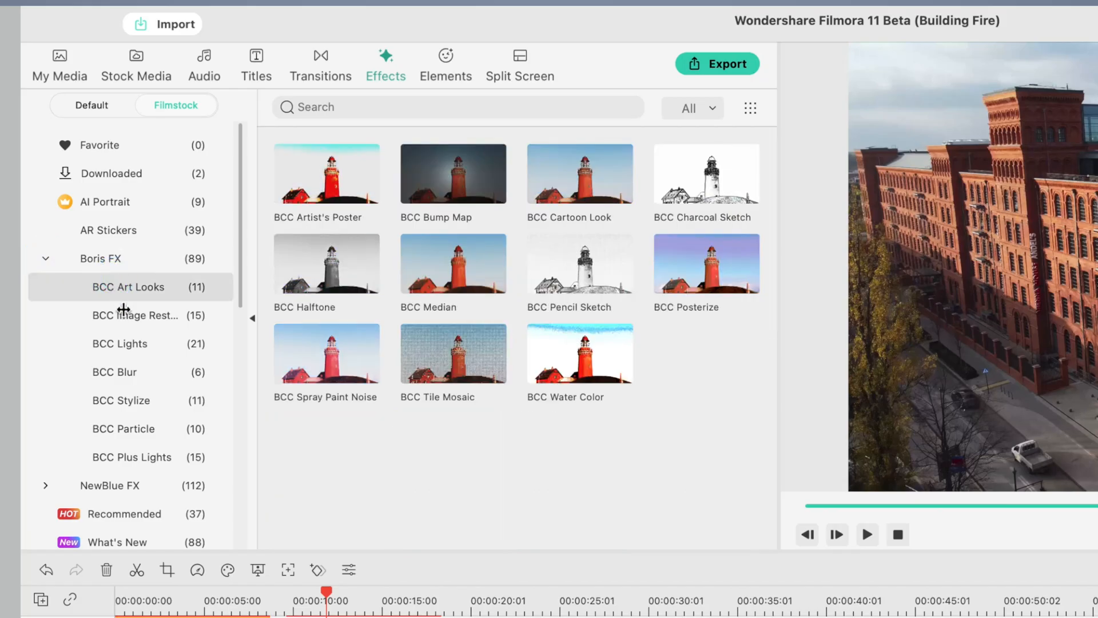
pyautogui.click(120, 344)
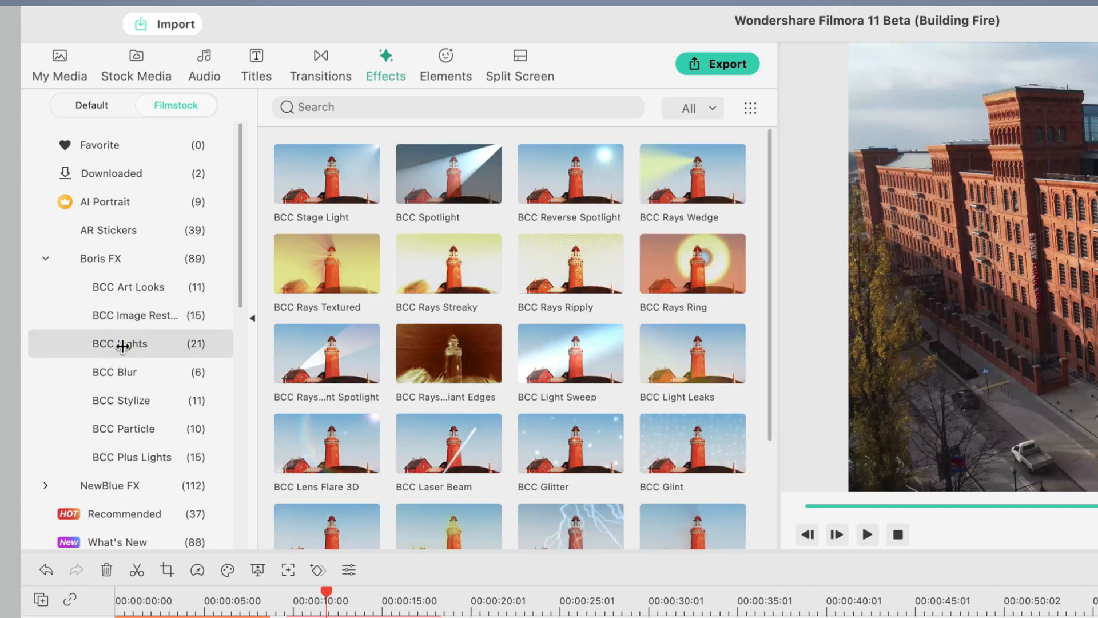
pyautogui.moveTo(119, 372)
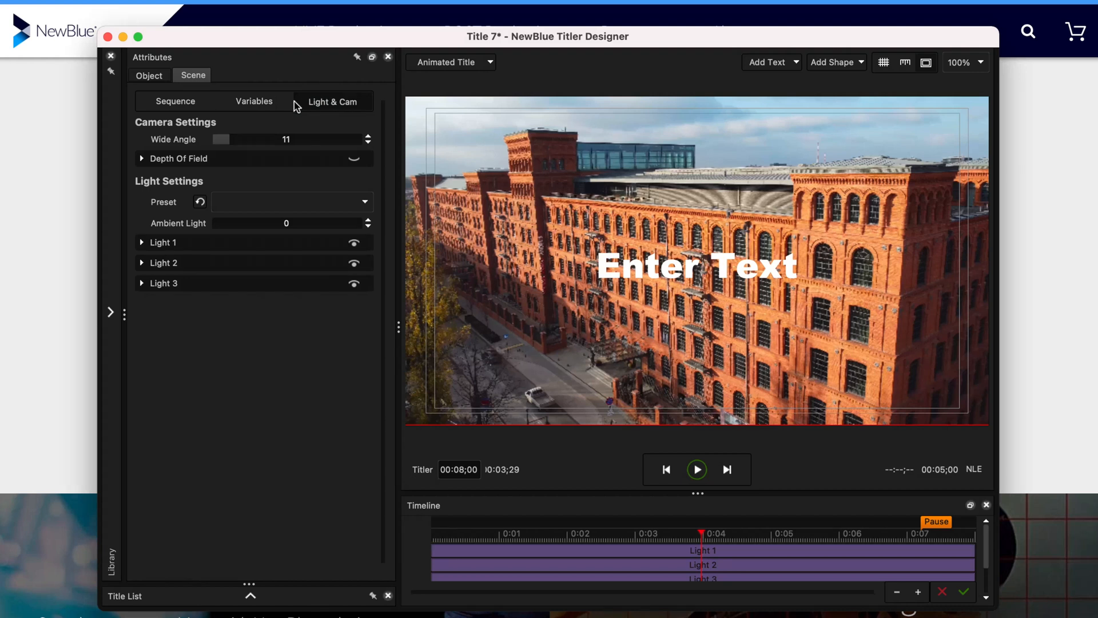
# Show the Scene Light & Cam settings for the animated title in NewBlue Titler Designer
pyautogui.click(148, 76)
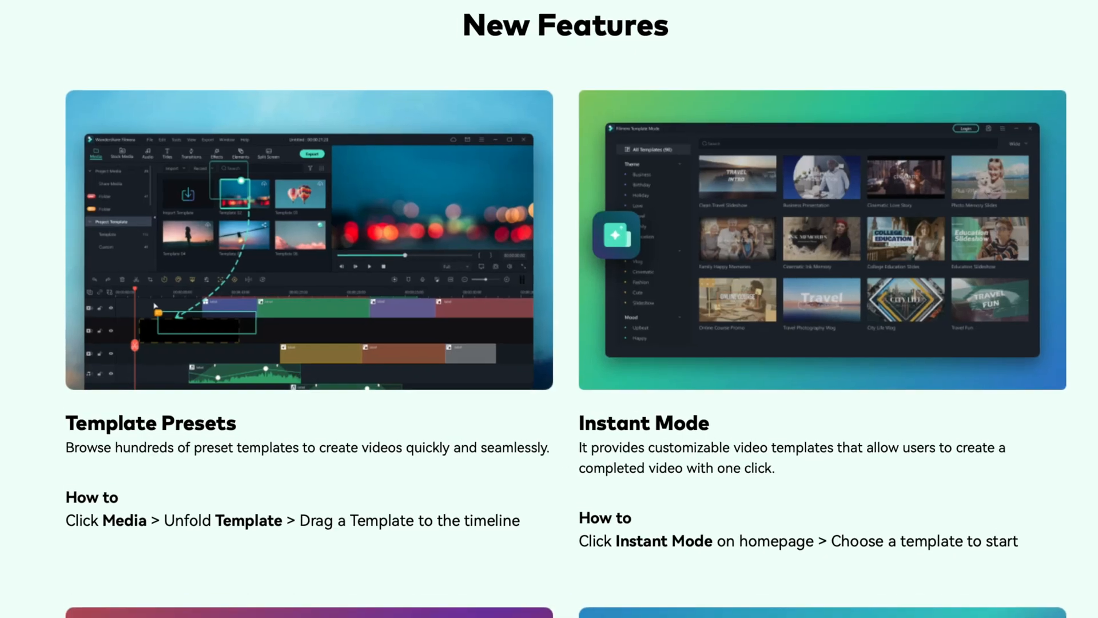
# Scroll the New Features page to the Template Presets and Instant Mode sections
pyautogui.scroll(-3)
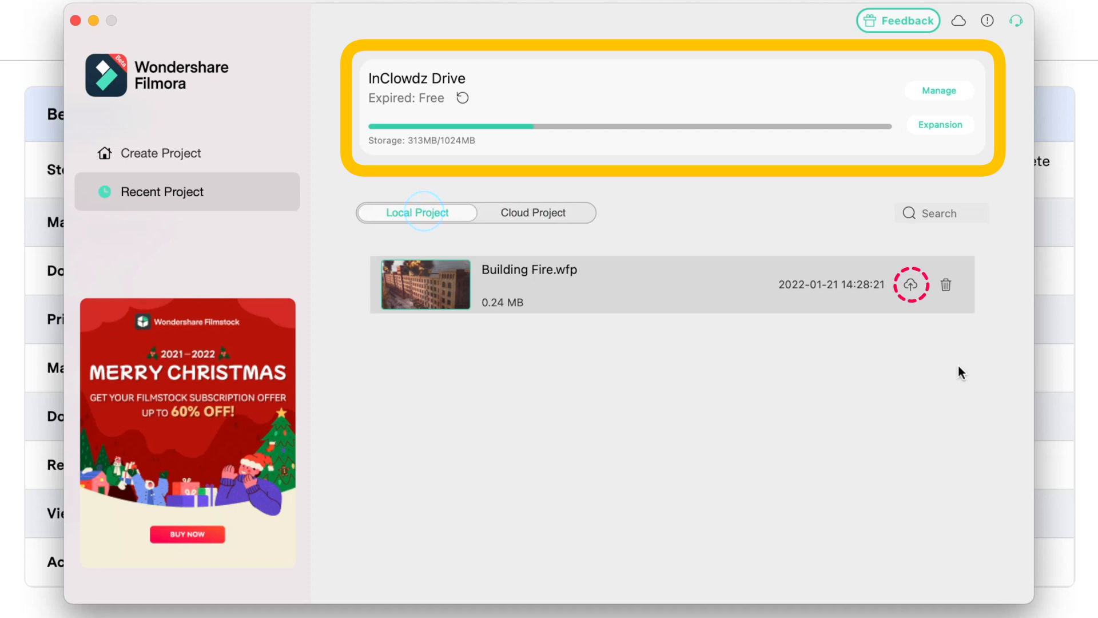
# Upload Building Fire.wfp to cloud storage and view it in the Cloud Project list
pyautogui.click(911, 284)
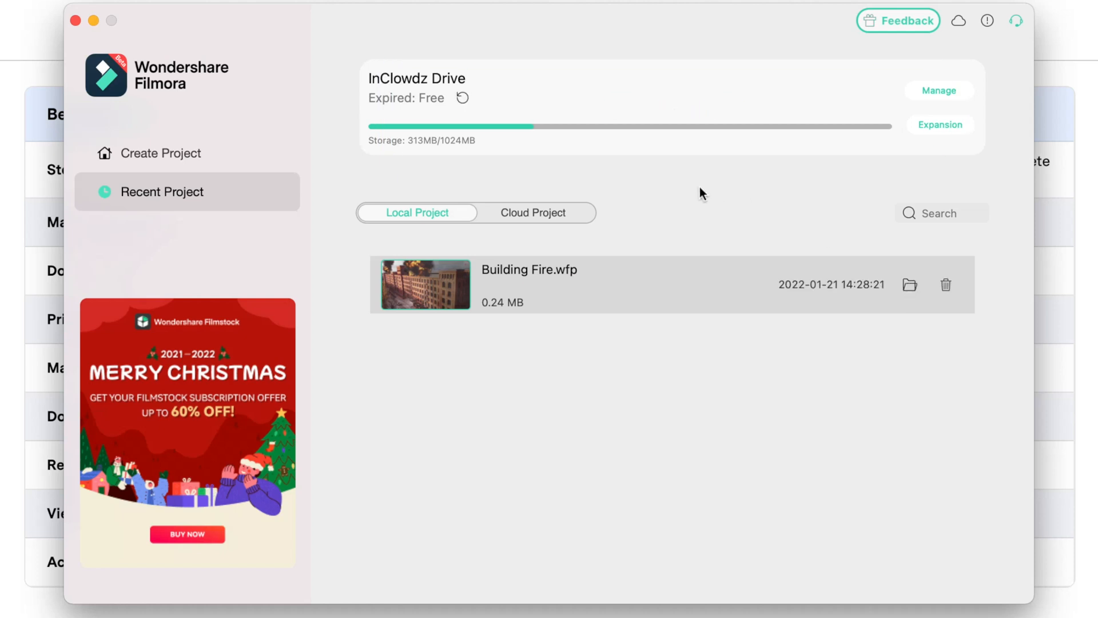
pyautogui.click(532, 212)
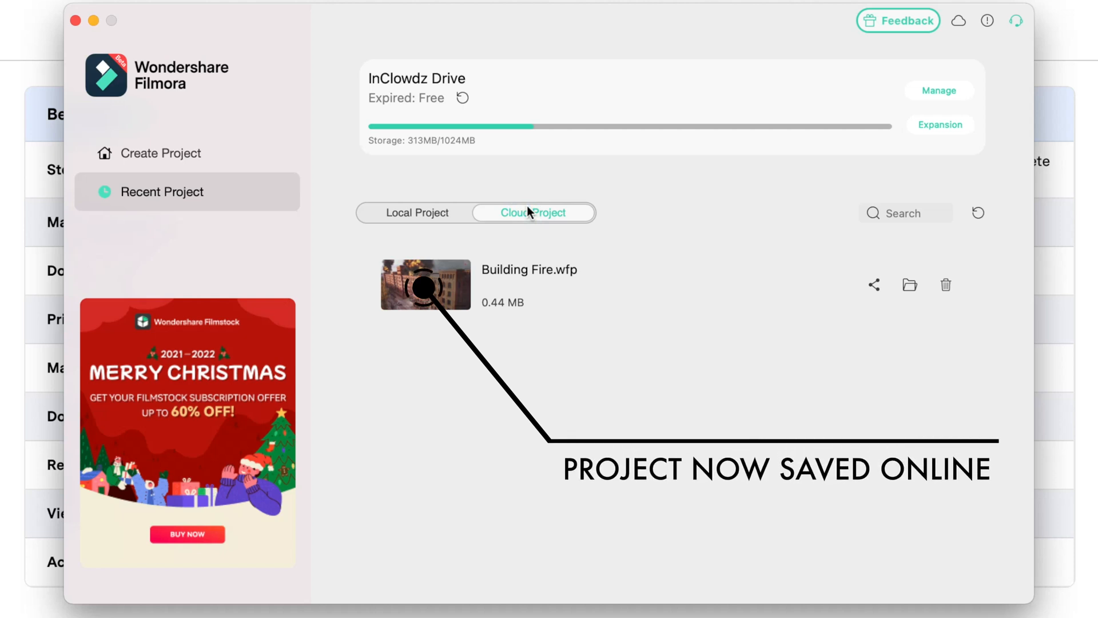
pyautogui.click(940, 125)
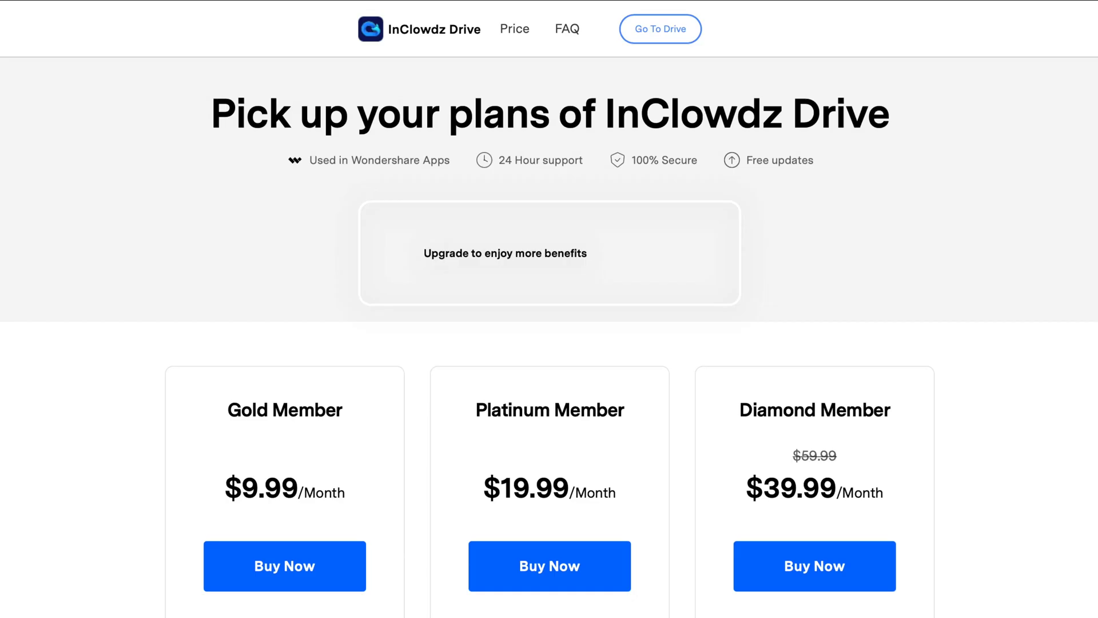
# Scroll the InClowdz Drive pricing page to the Gold, Platinum and Diamond Member Benefits table
pyautogui.scroll(-3)
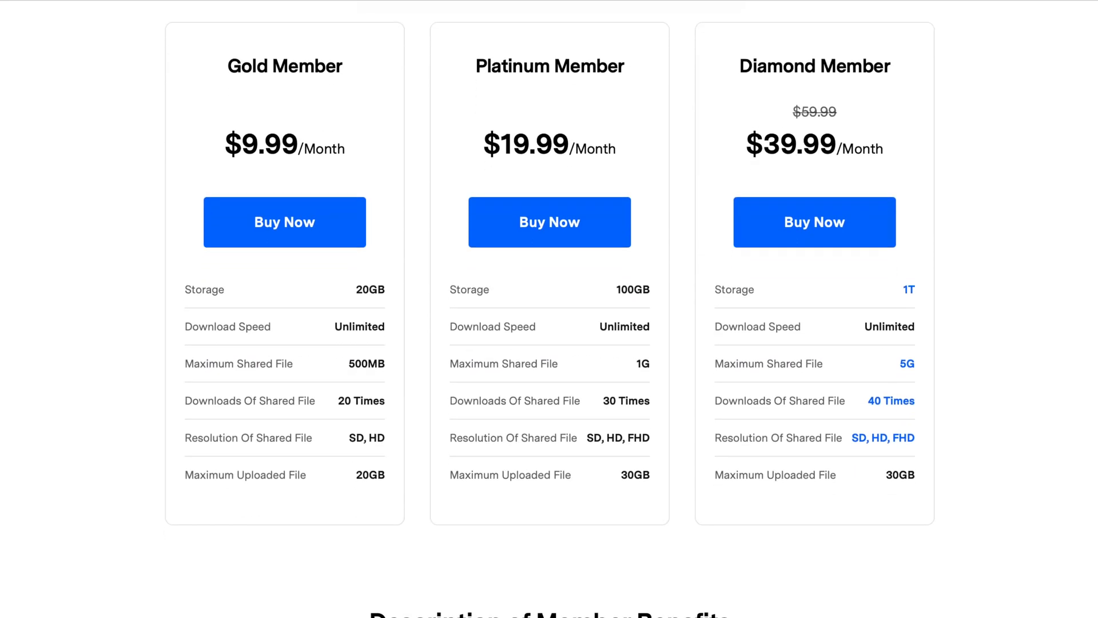
pyautogui.scroll(-3)
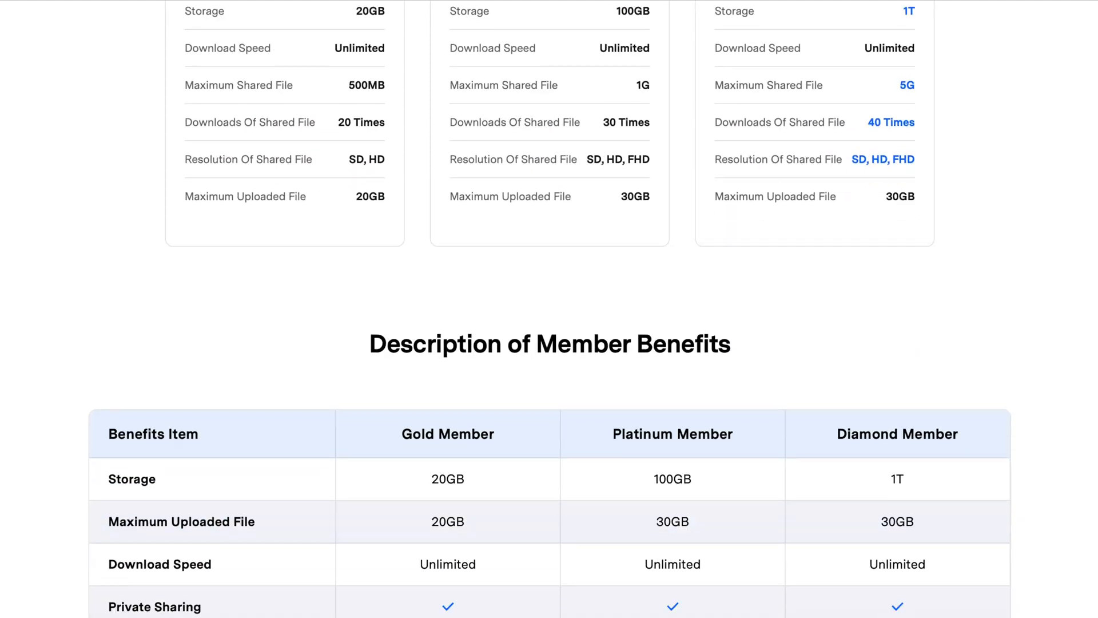
pyautogui.scroll(-3)
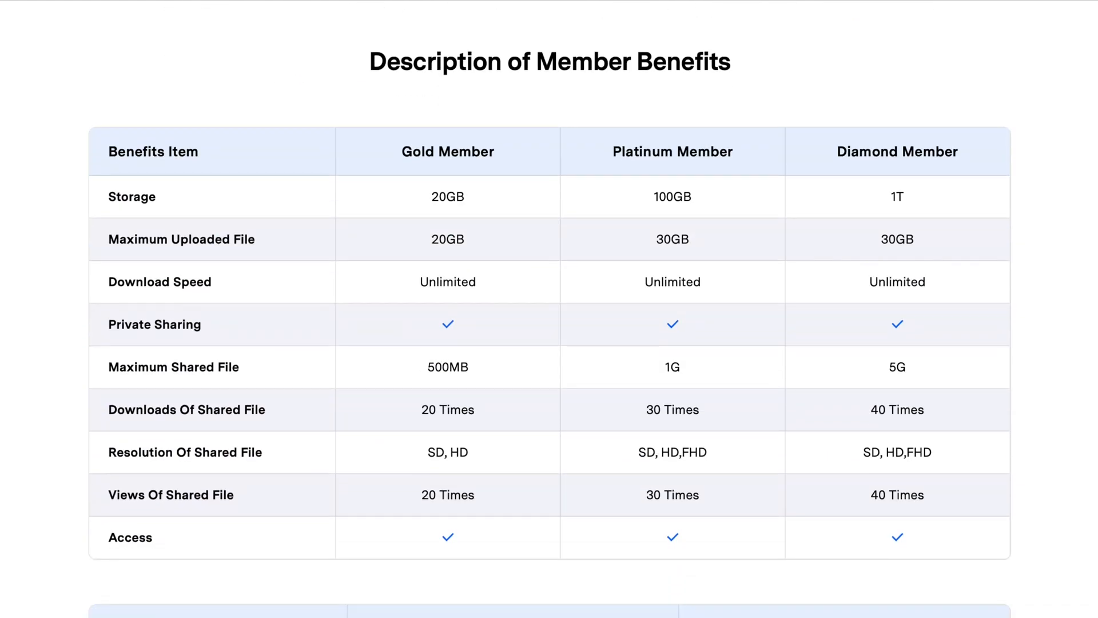